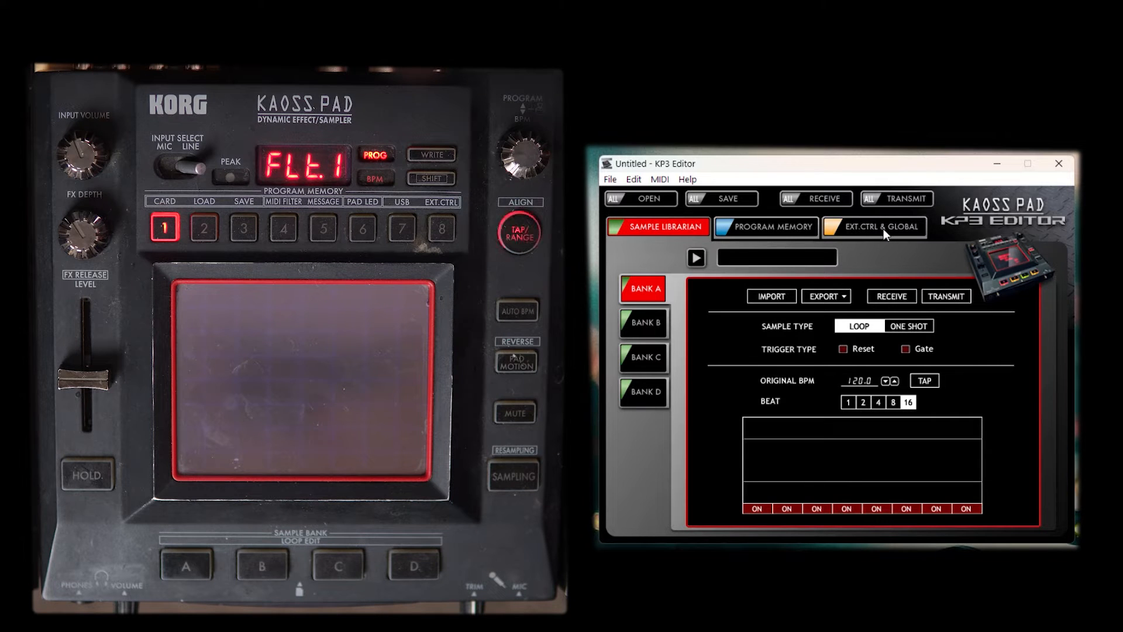
- Show the EXT.CTRL page, with Program Memory 1 assigned to CC 49 as a toggle
{"action": "left_click", "coordinate": [874, 226]}
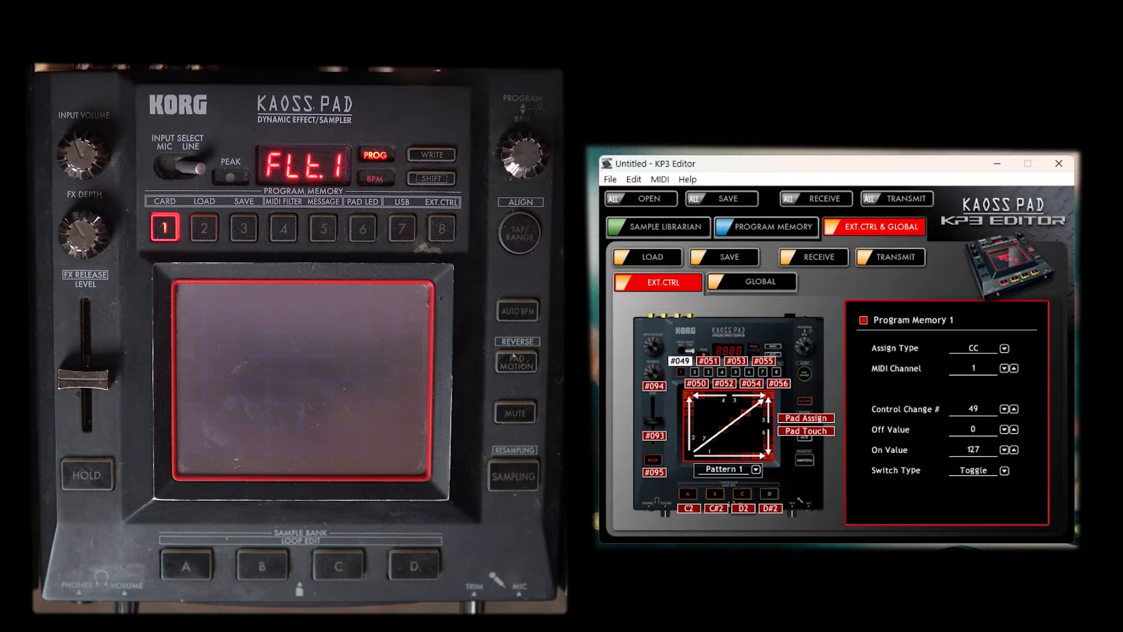
{"action": "left_click", "coordinate": [519, 230]}
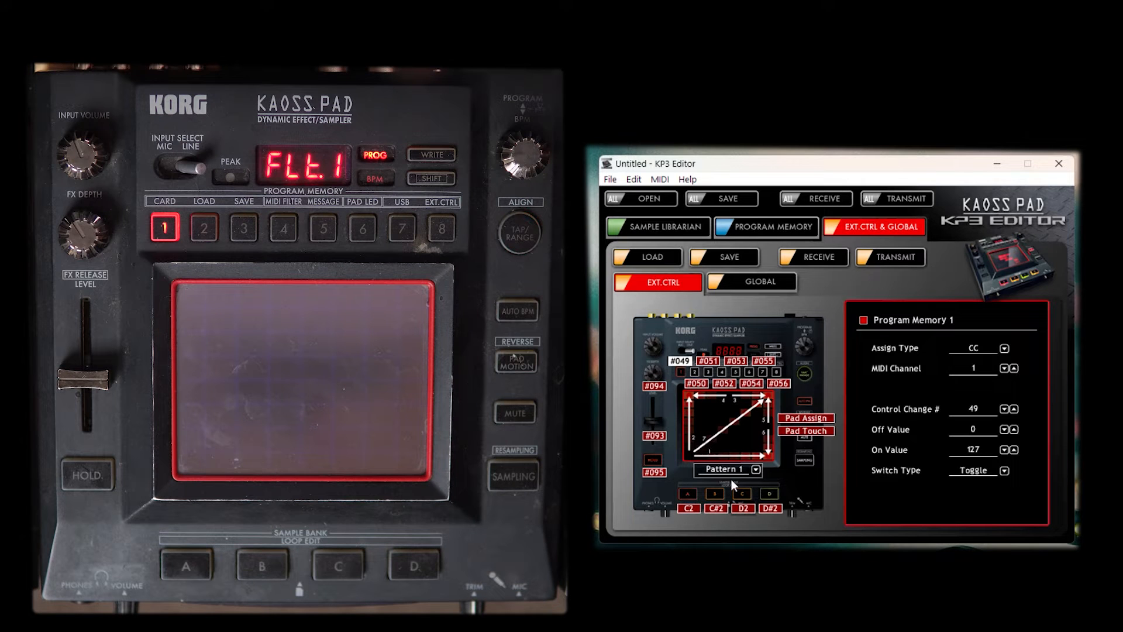
{"action": "mouse_move", "coordinate": [762, 294]}
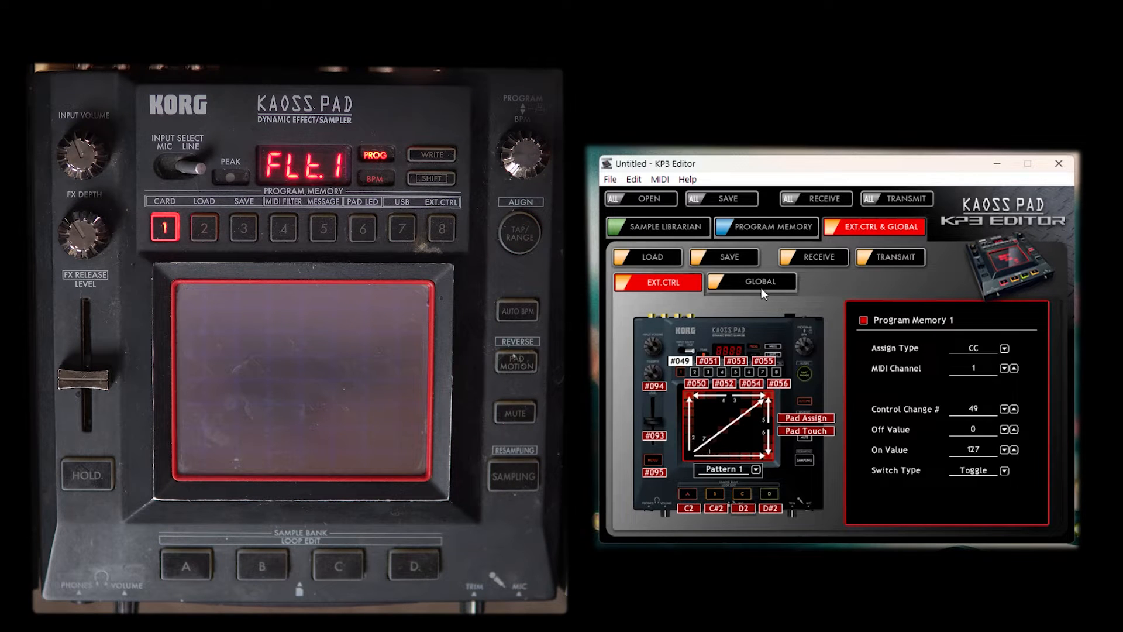
- On the GLOBAL page, change Pad LED Setting from Chain to Chara
{"action": "left_click", "coordinate": [759, 281]}
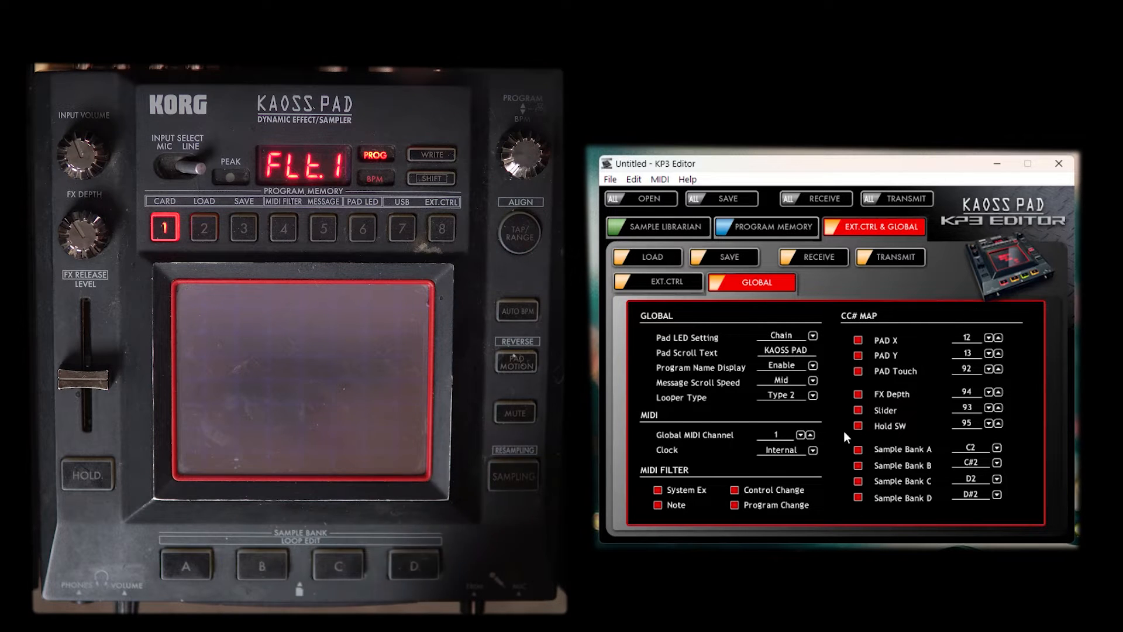
{"action": "mouse_move", "coordinate": [863, 466]}
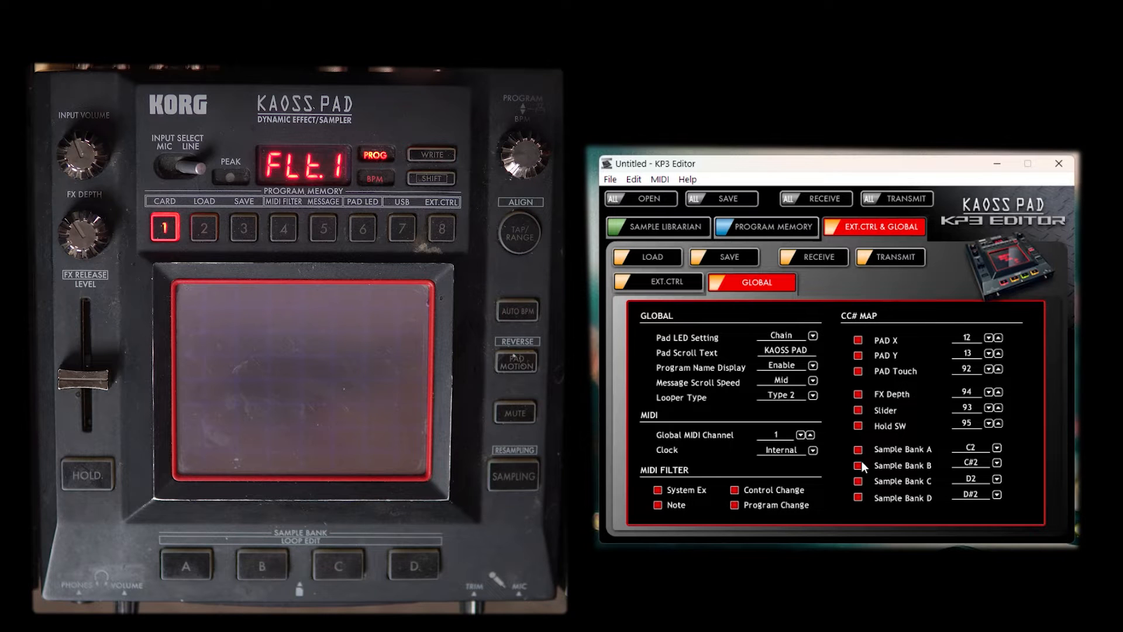
{"action": "mouse_move", "coordinate": [800, 357]}
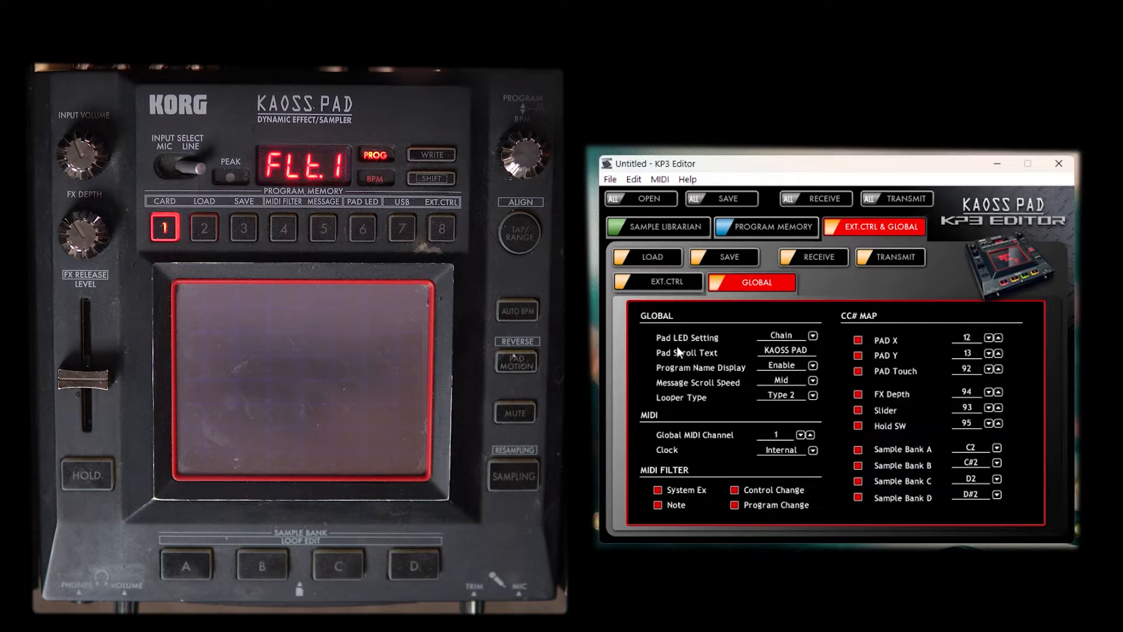
{"action": "left_click", "coordinate": [787, 335]}
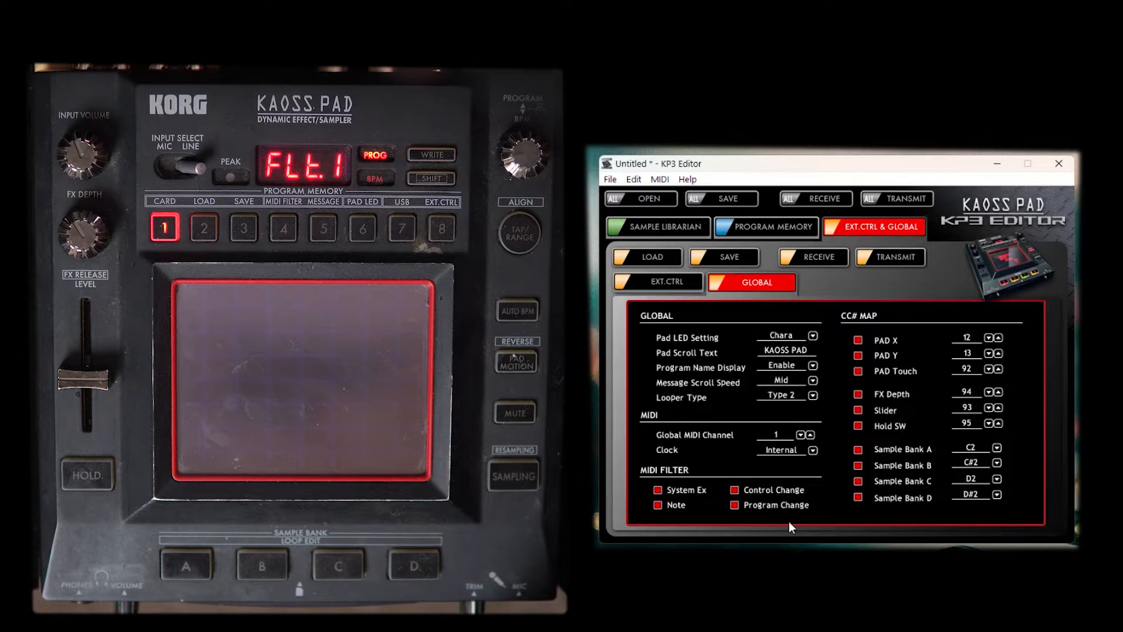
{"action": "mouse_move", "coordinate": [926, 428]}
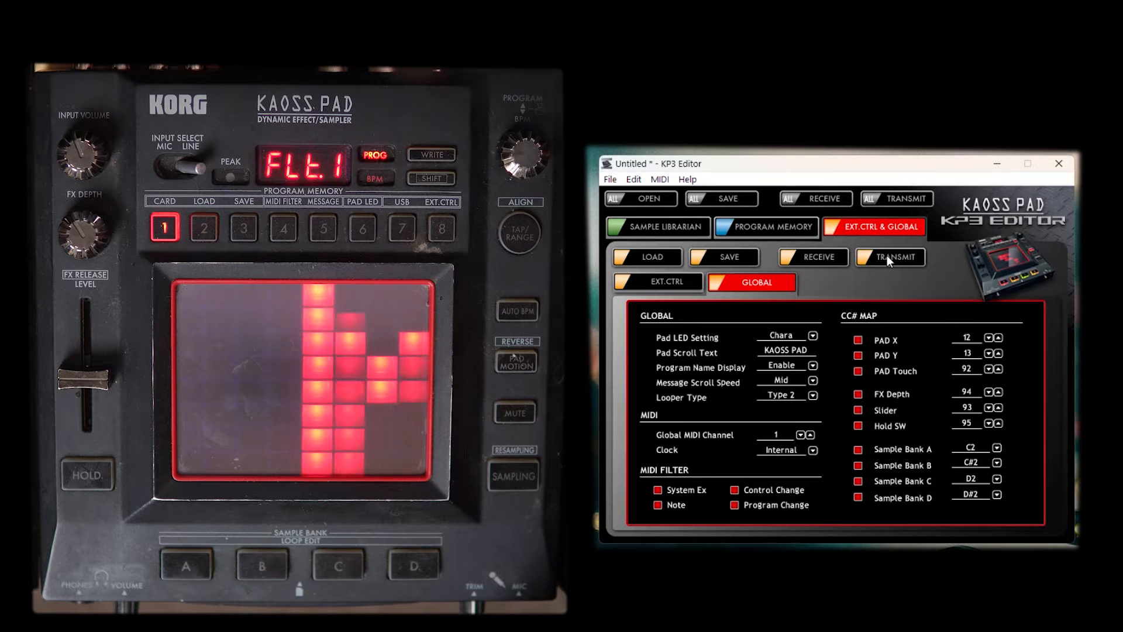
- Transmit the global data to the KP3, confirming the overwrite and dismissing the USB-MIDI warning
{"action": "left_click", "coordinate": [889, 257]}
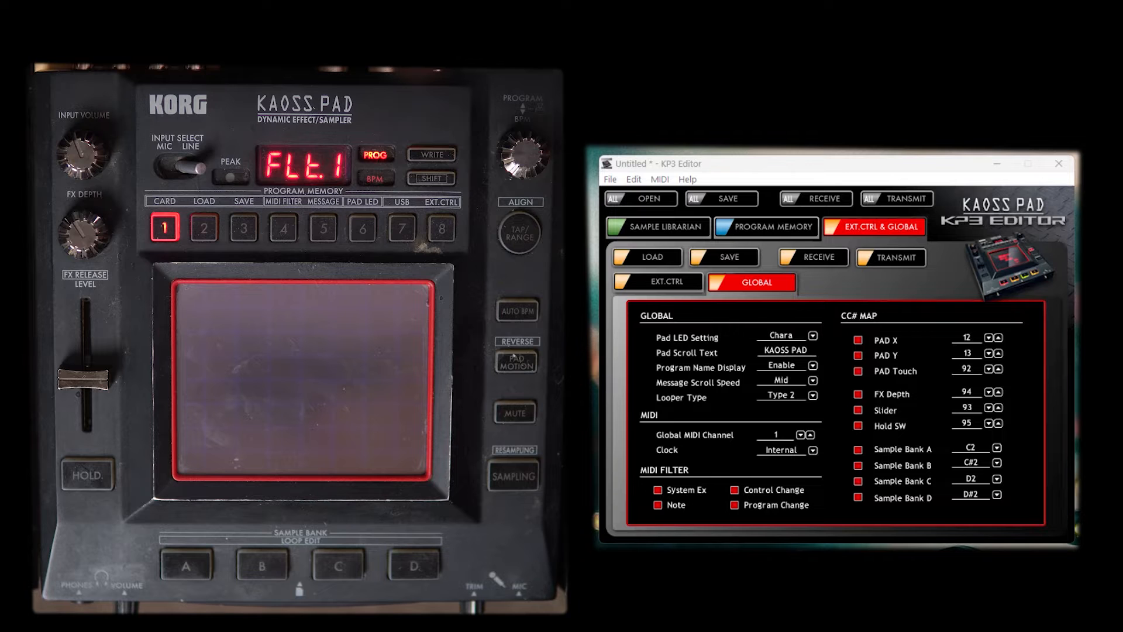
{"action": "left_click", "coordinate": [890, 258]}
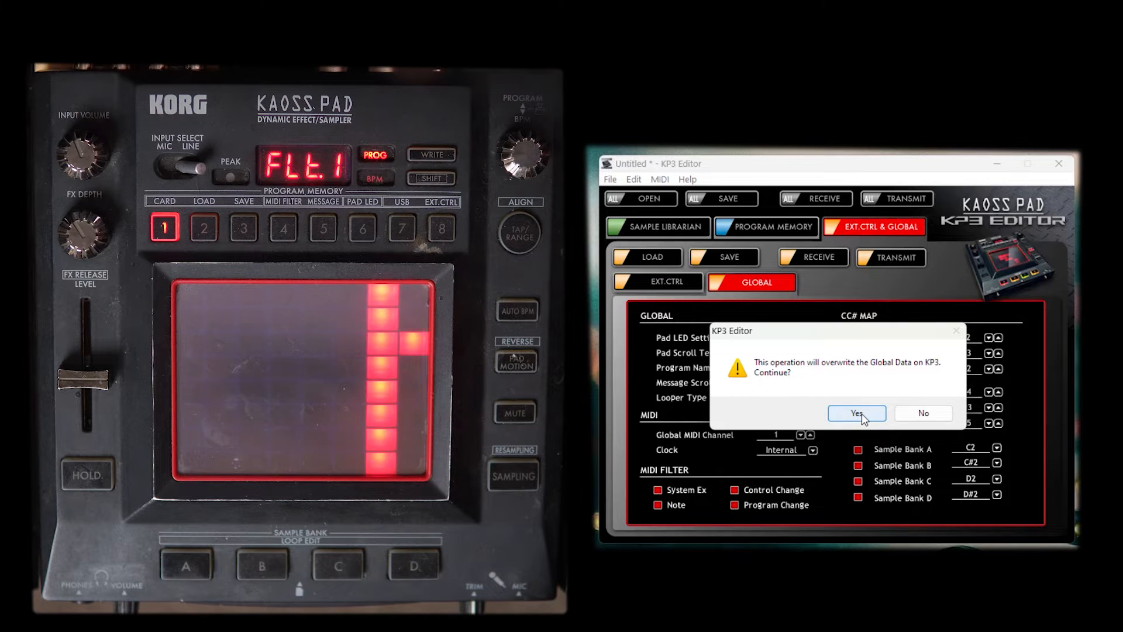
{"action": "left_click", "coordinate": [855, 413]}
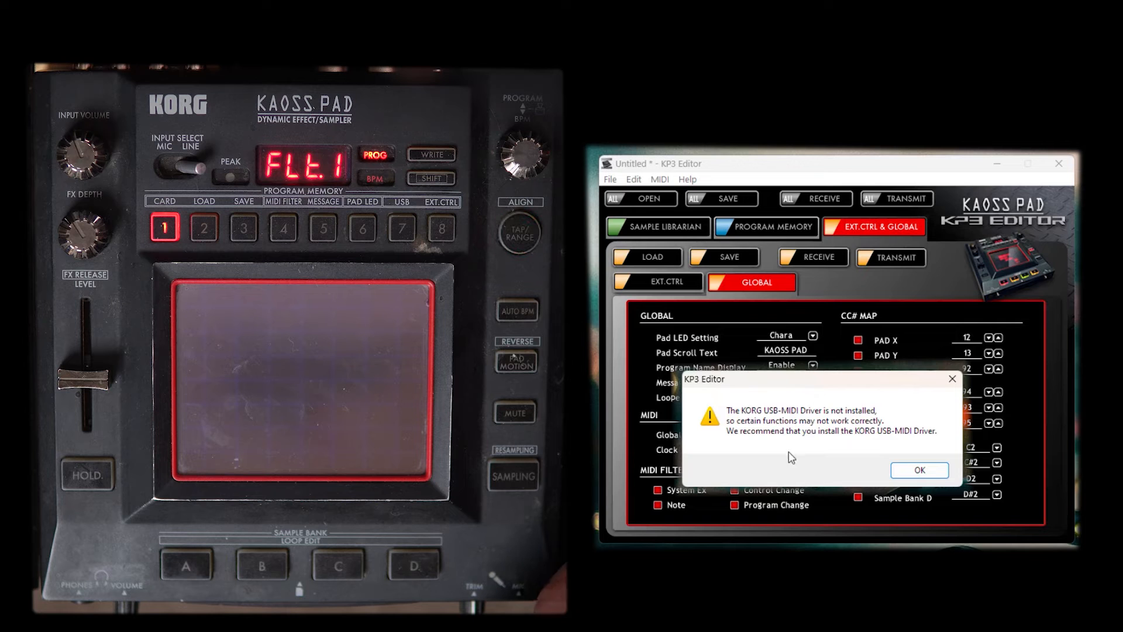
{"action": "mouse_move", "coordinate": [844, 459]}
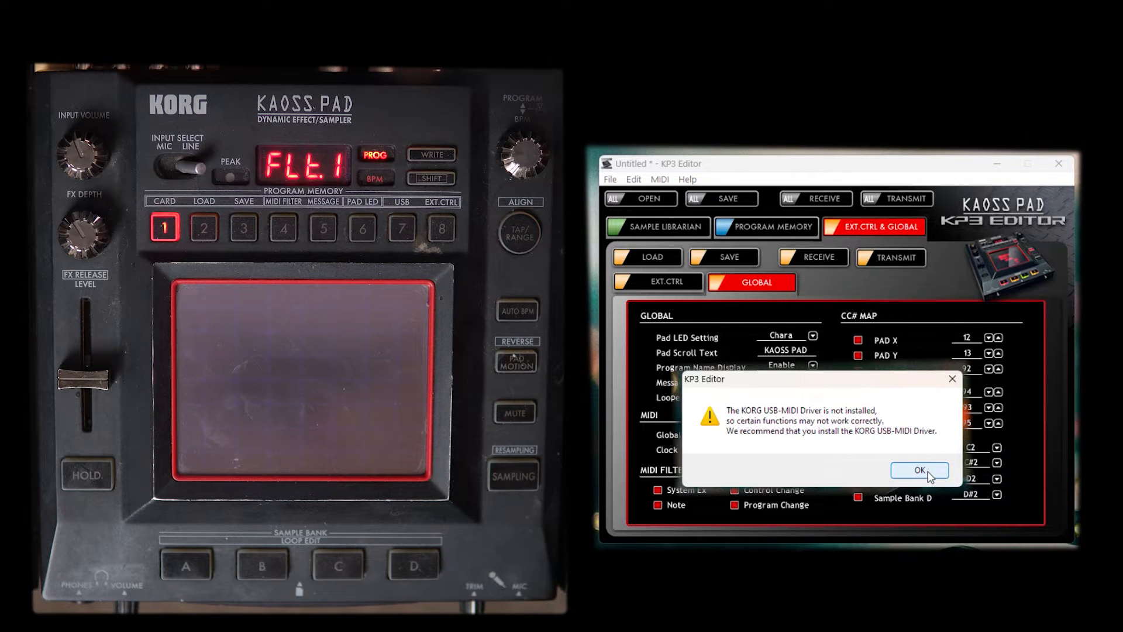
{"action": "left_click", "coordinate": [919, 470]}
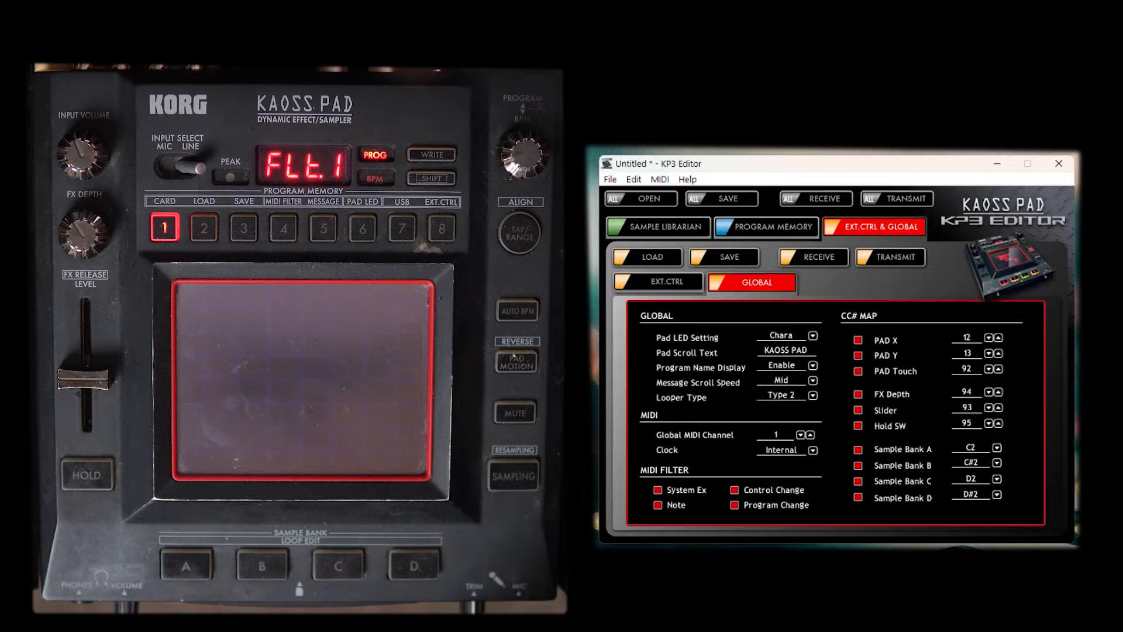
{"action": "left_click", "coordinate": [658, 179]}
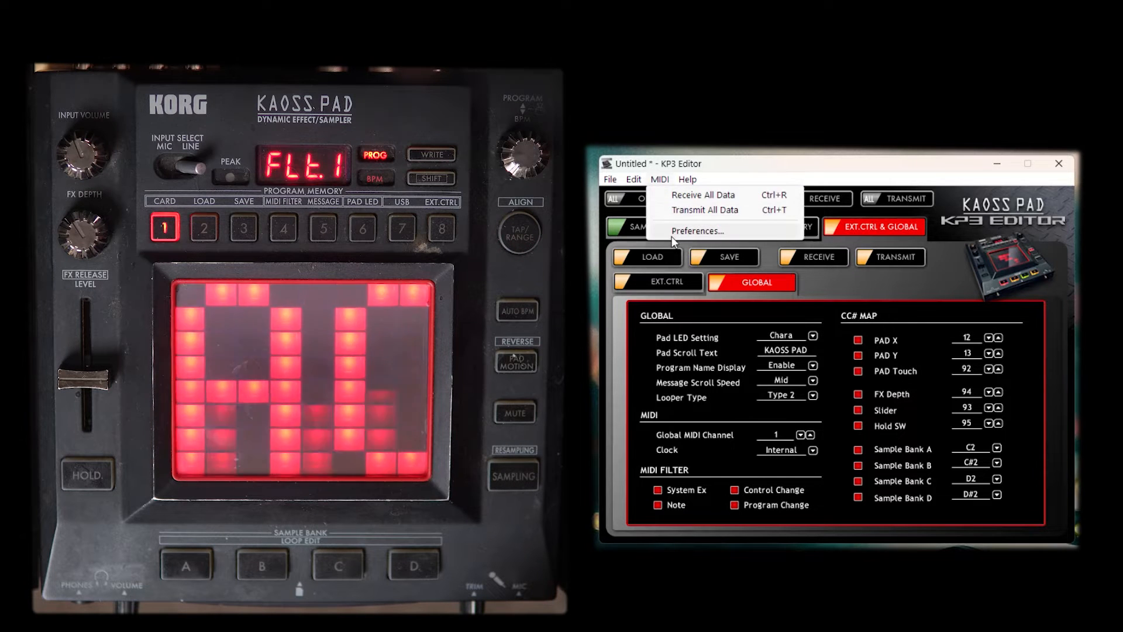
{"action": "left_click", "coordinate": [703, 230]}
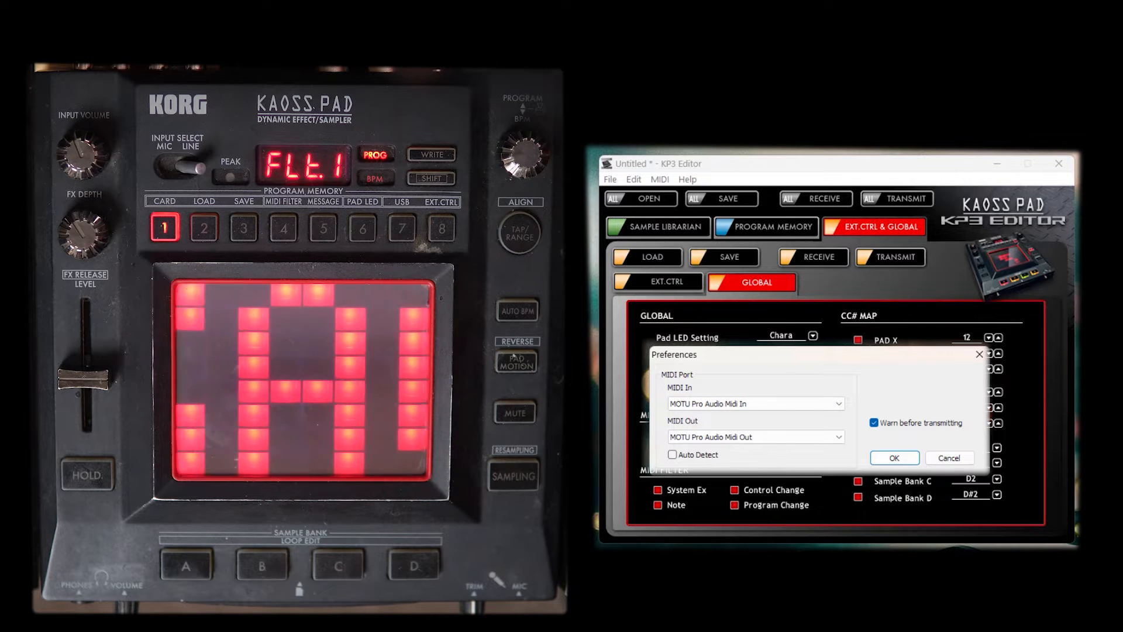
{"action": "left_click", "coordinate": [893, 457]}
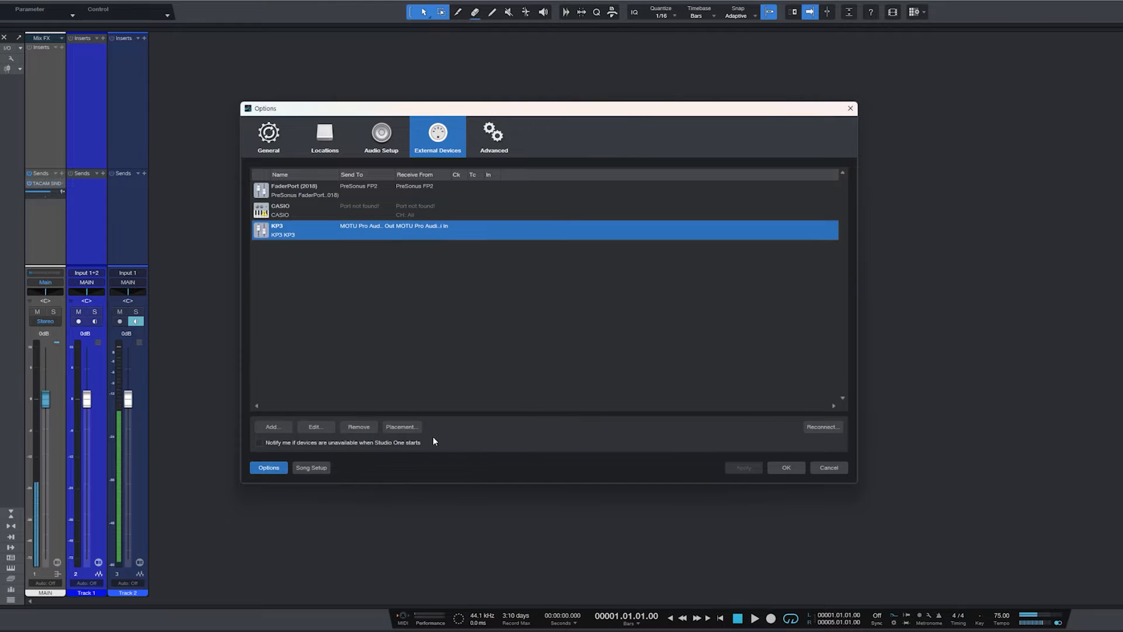
- Remove the KP3 and its device model from External Devices, leaving FaderPort and CASIO
{"action": "left_click", "coordinate": [358, 426]}
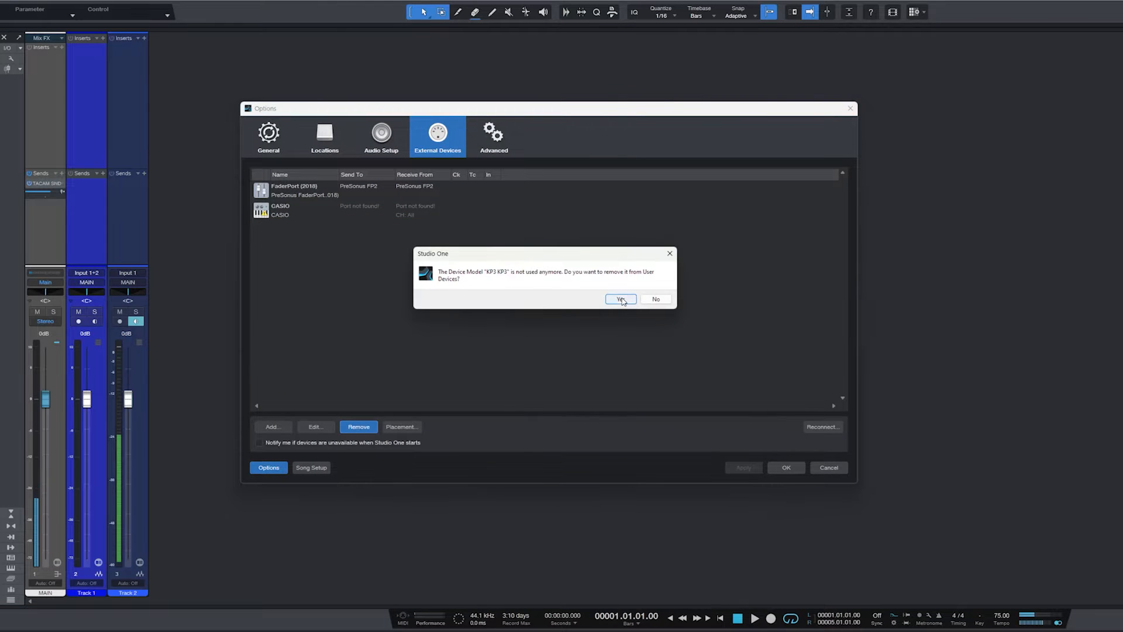
{"action": "left_click", "coordinate": [619, 299]}
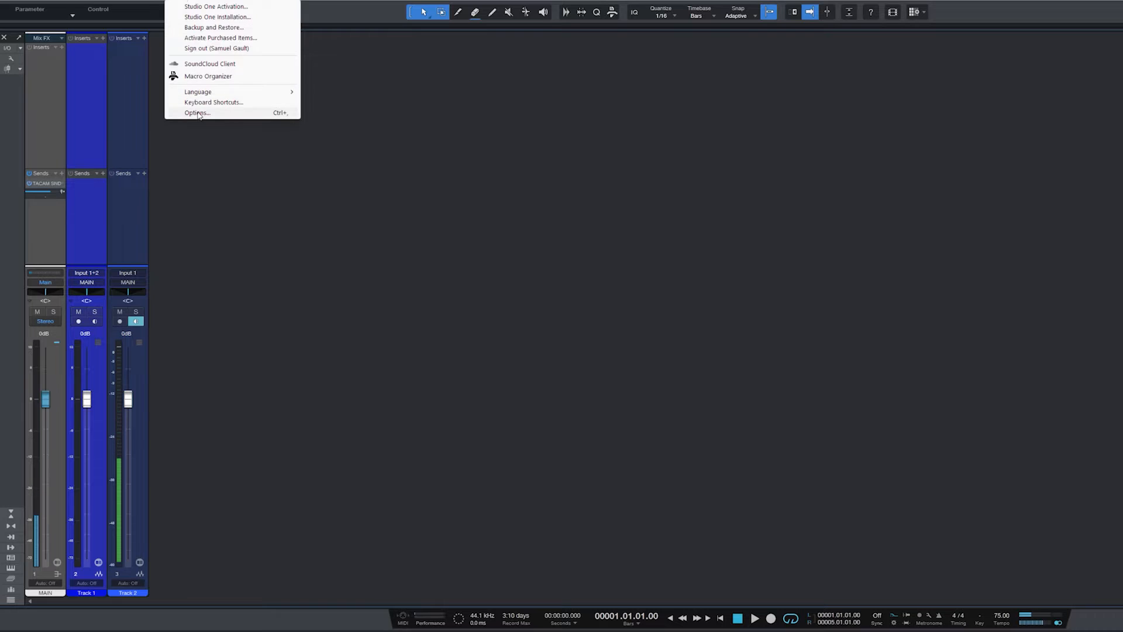
{"action": "left_click", "coordinate": [196, 112]}
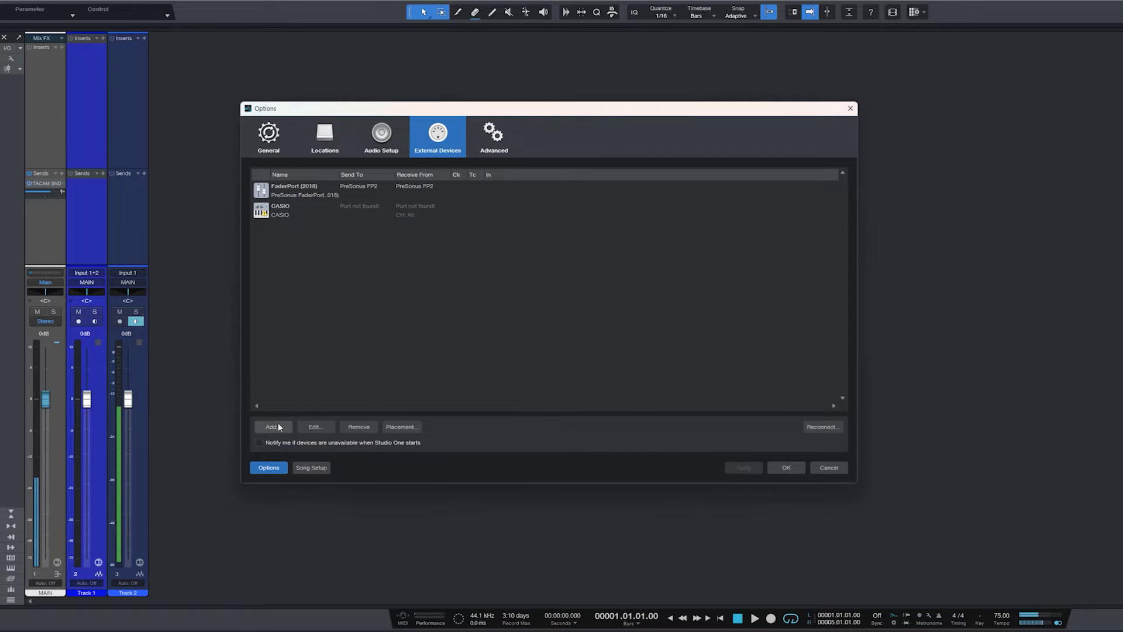
- Add a new control surface named KP3 on MOTU Pro Audio Midi In and Out
{"action": "left_click", "coordinate": [272, 426]}
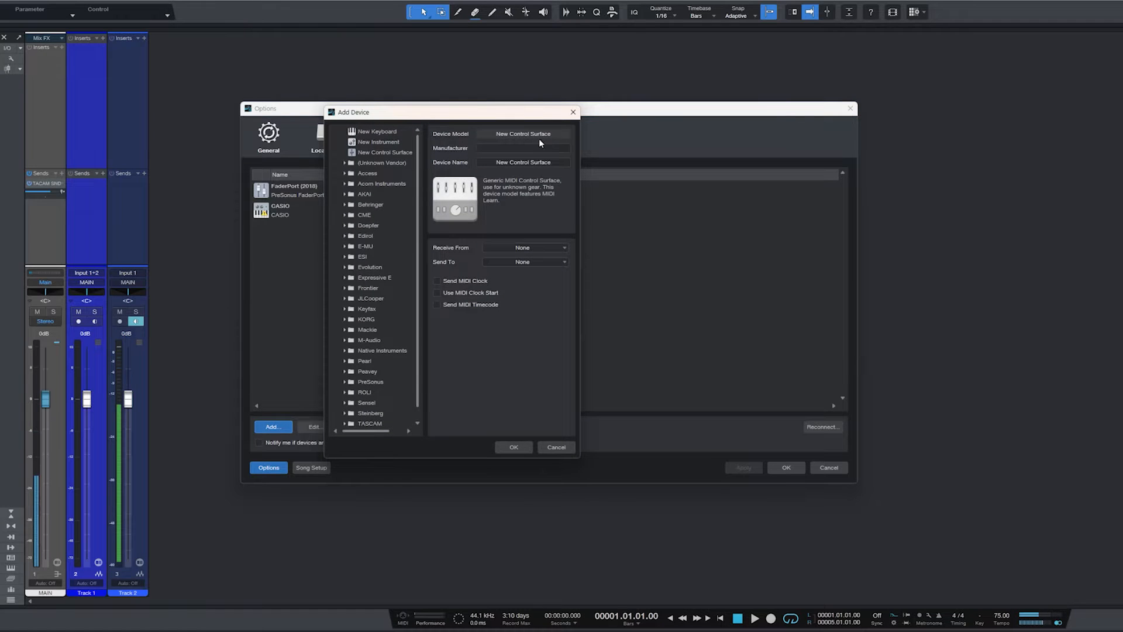
{"action": "double_click", "coordinate": [523, 162]}
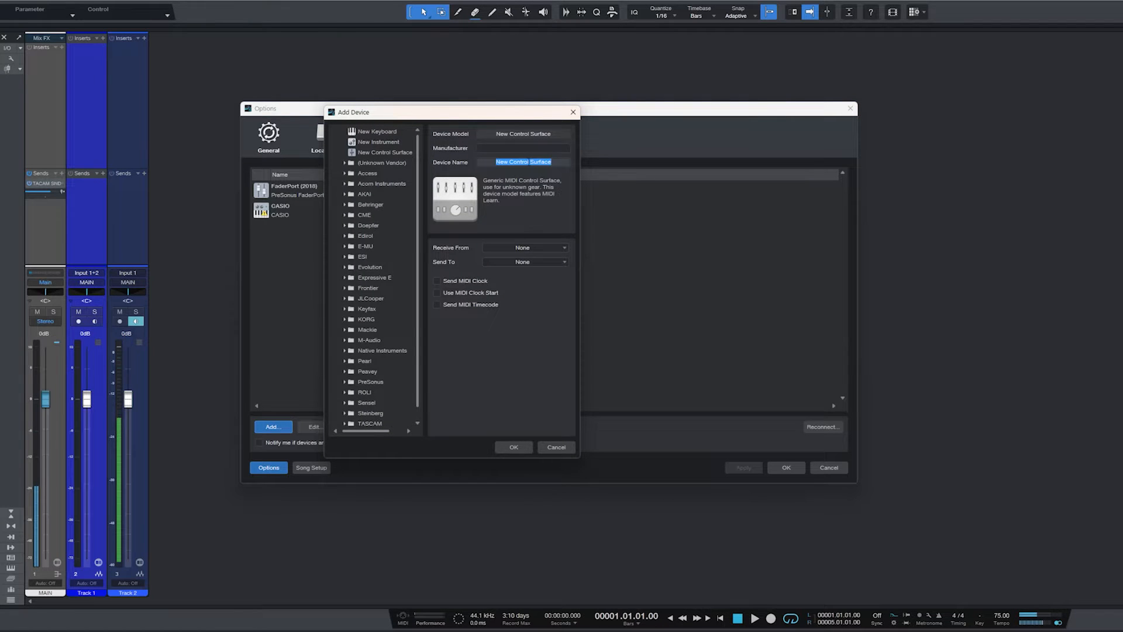
{"action": "type", "text": "KO"}
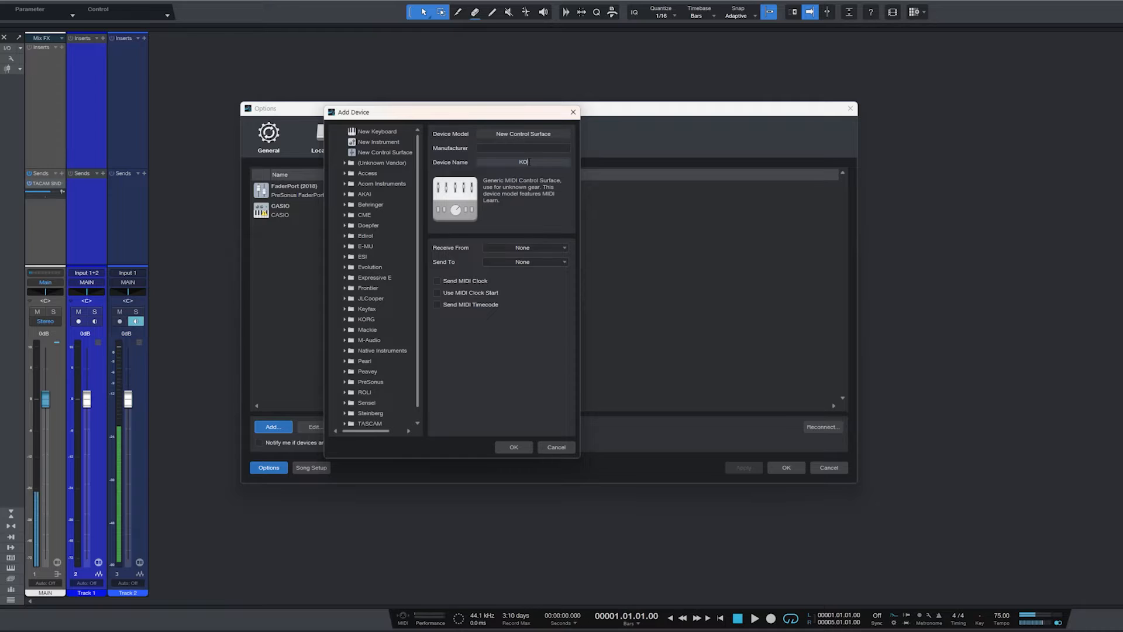
{"action": "type", "text": "P3"}
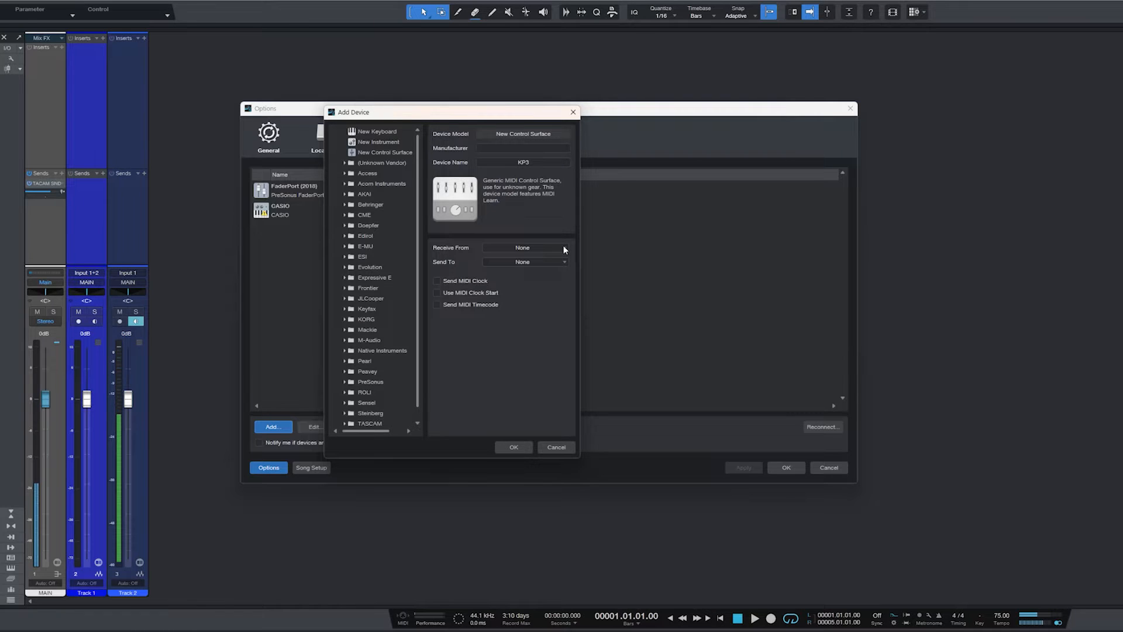
{"action": "left_click", "coordinate": [525, 246]}
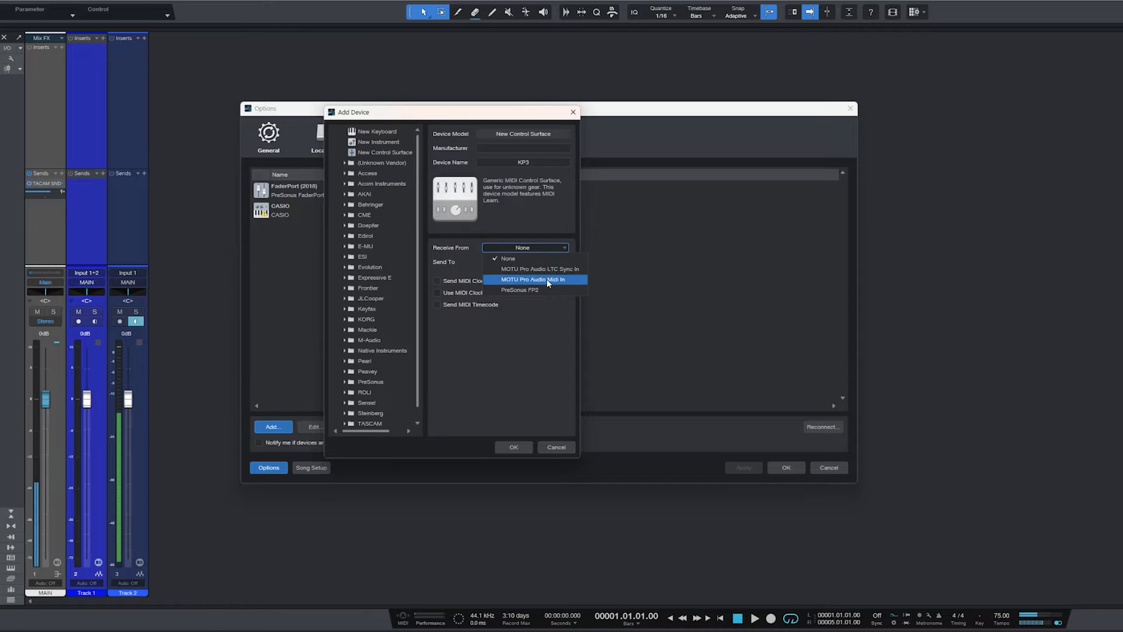
{"action": "left_click", "coordinate": [534, 280]}
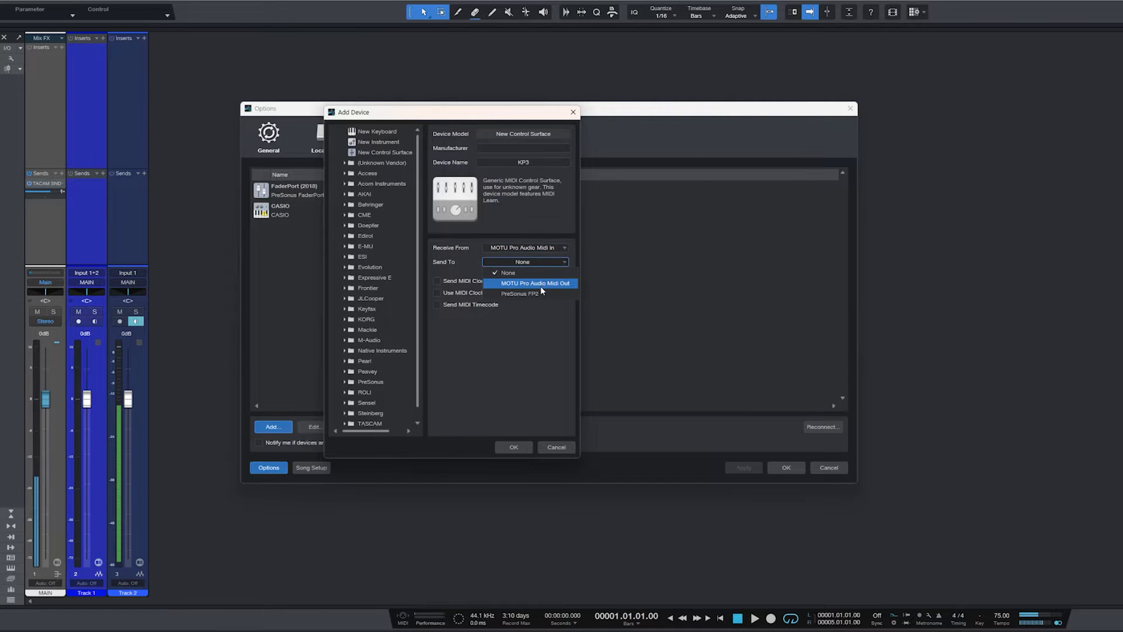
{"action": "left_click", "coordinate": [532, 283]}
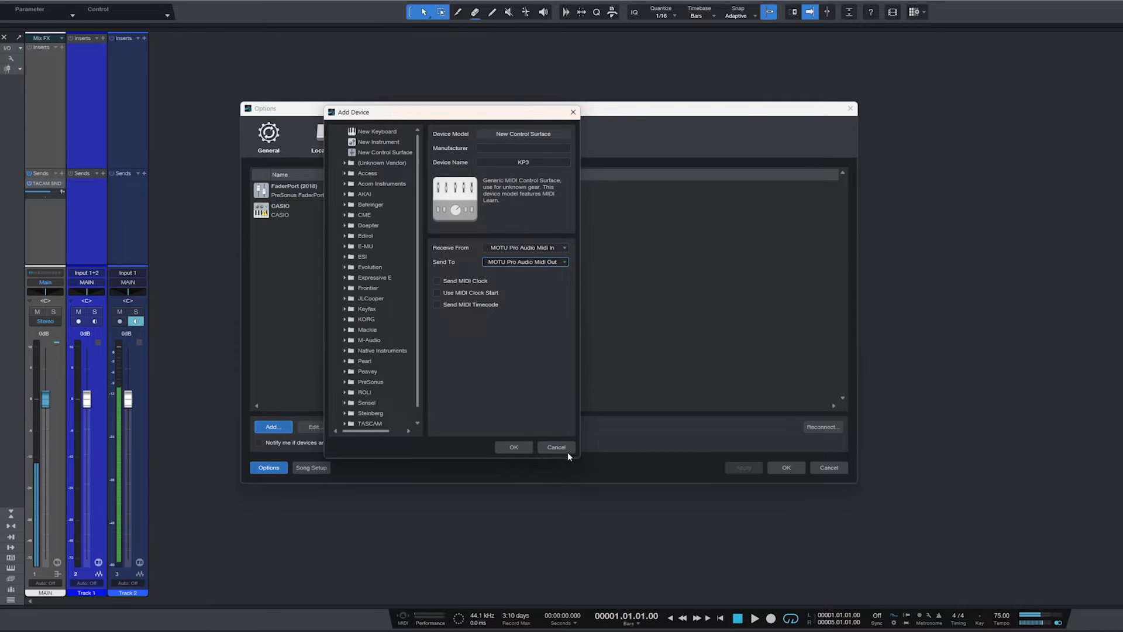
{"action": "left_click", "coordinate": [513, 446]}
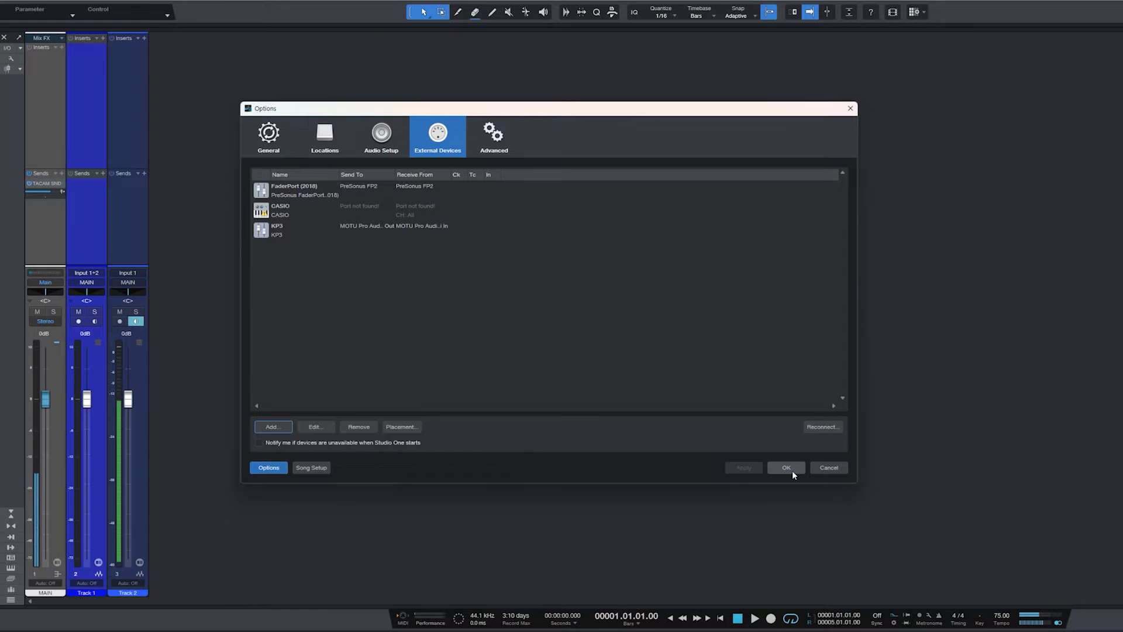
{"action": "left_click", "coordinate": [785, 467]}
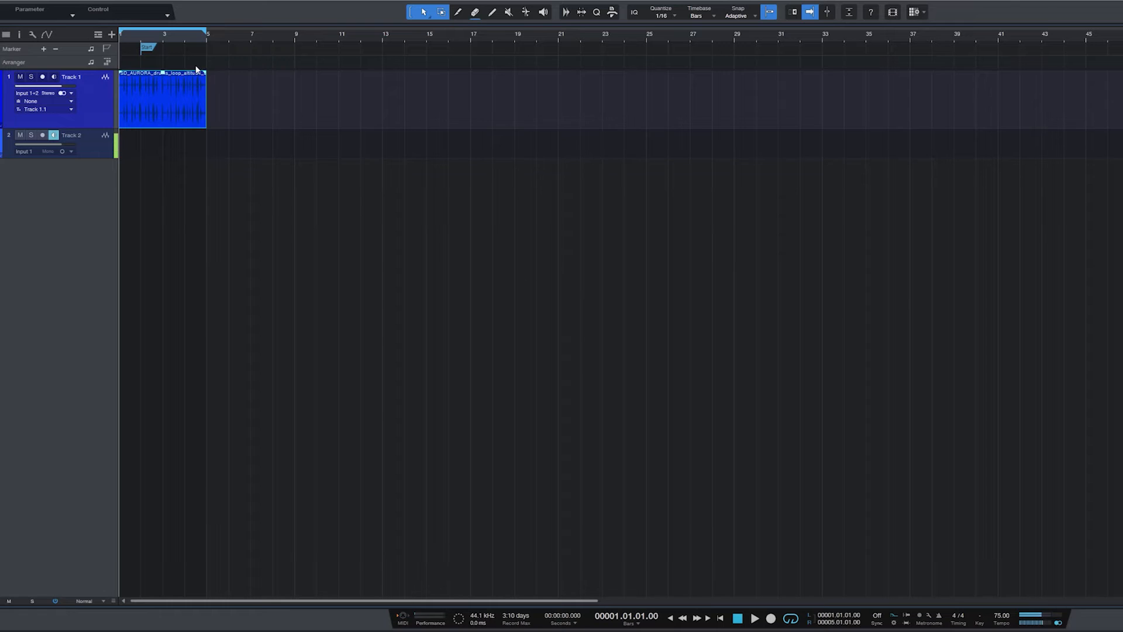
- Play and stop the song, then put a Beat Delay insert on Track 1
{"action": "left_click", "coordinate": [754, 618]}
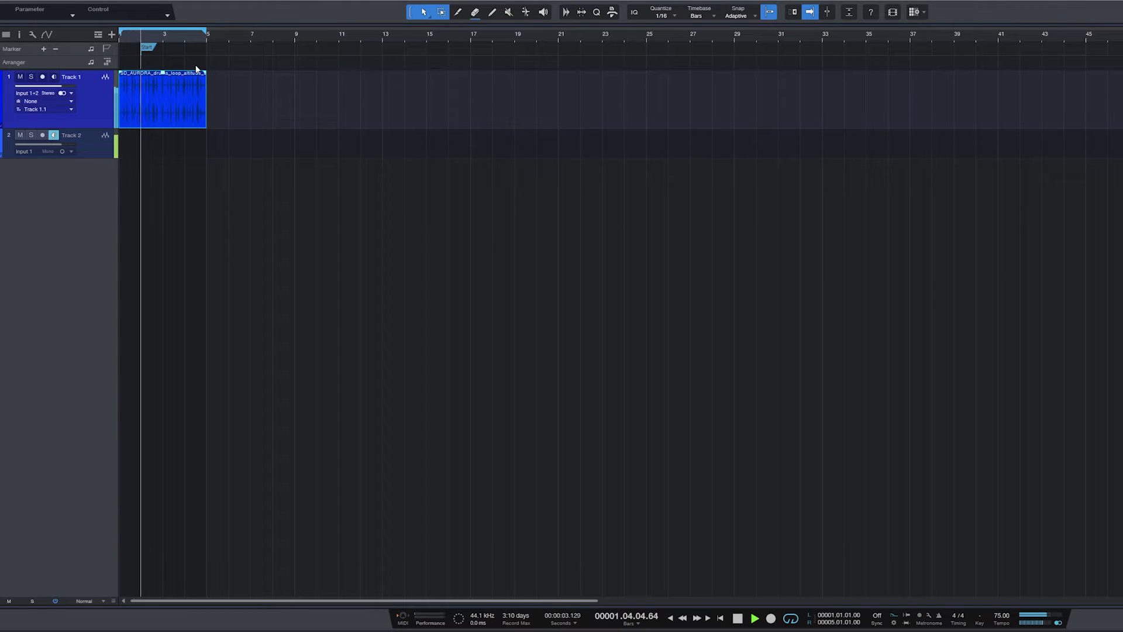
{"action": "left_click", "coordinate": [738, 618]}
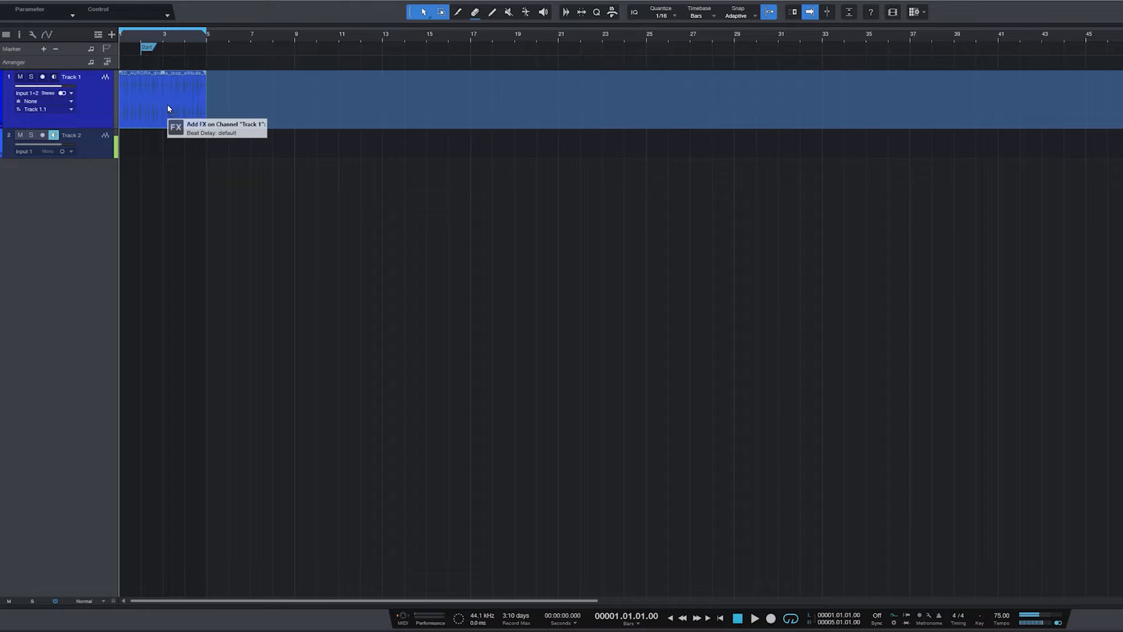
{"action": "left_click", "coordinate": [176, 127]}
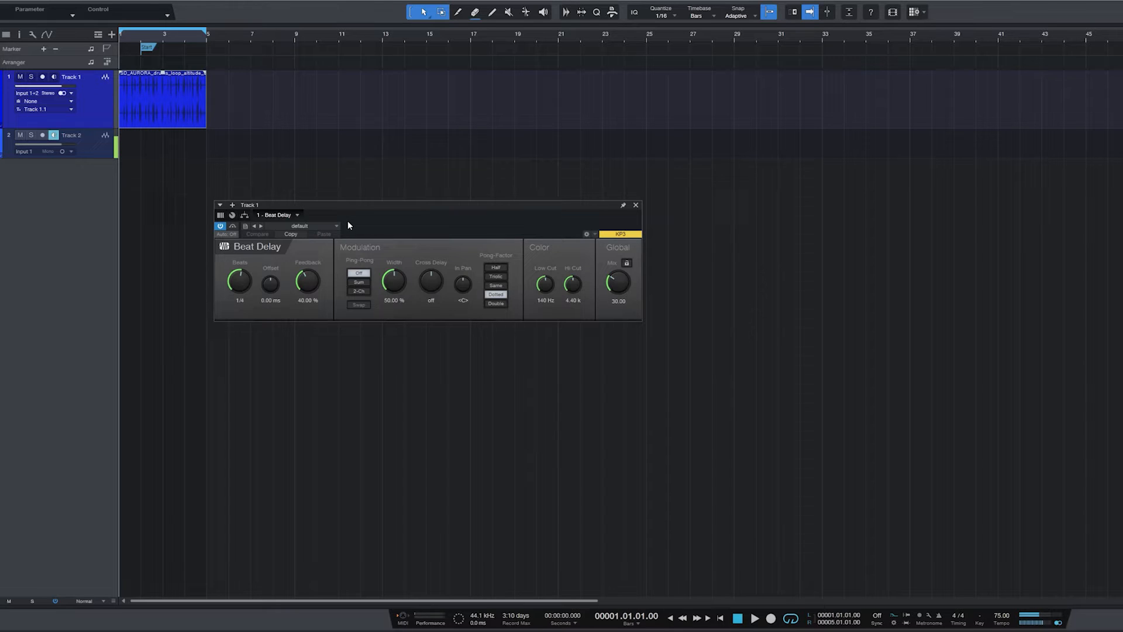
{"action": "mouse_move", "coordinate": [456, 380]}
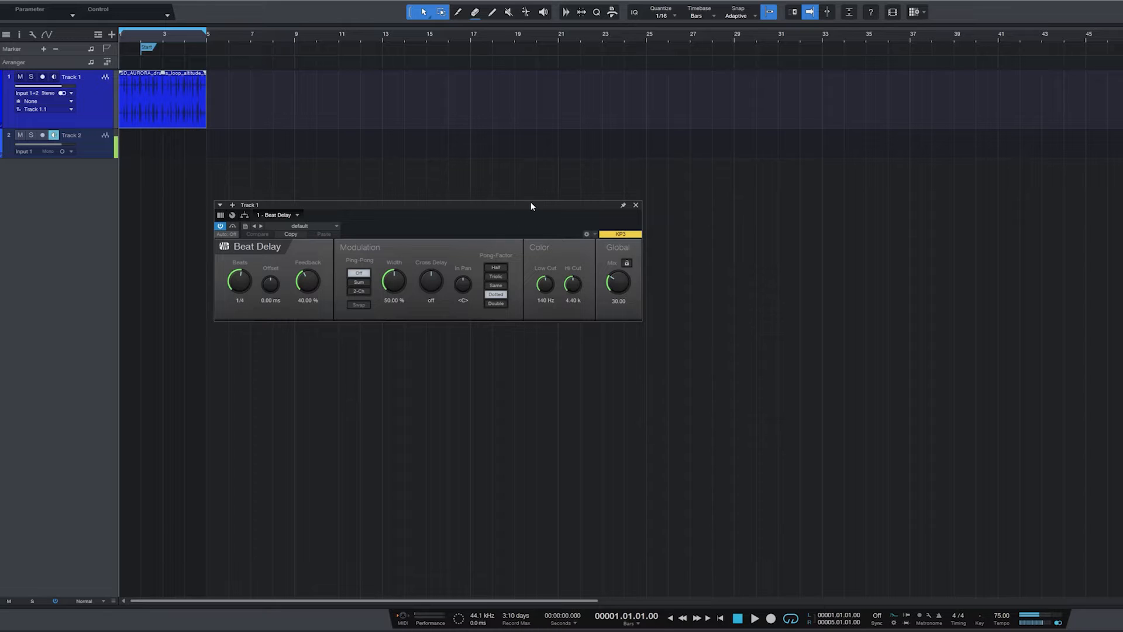
{"action": "mouse_move", "coordinate": [626, 236]}
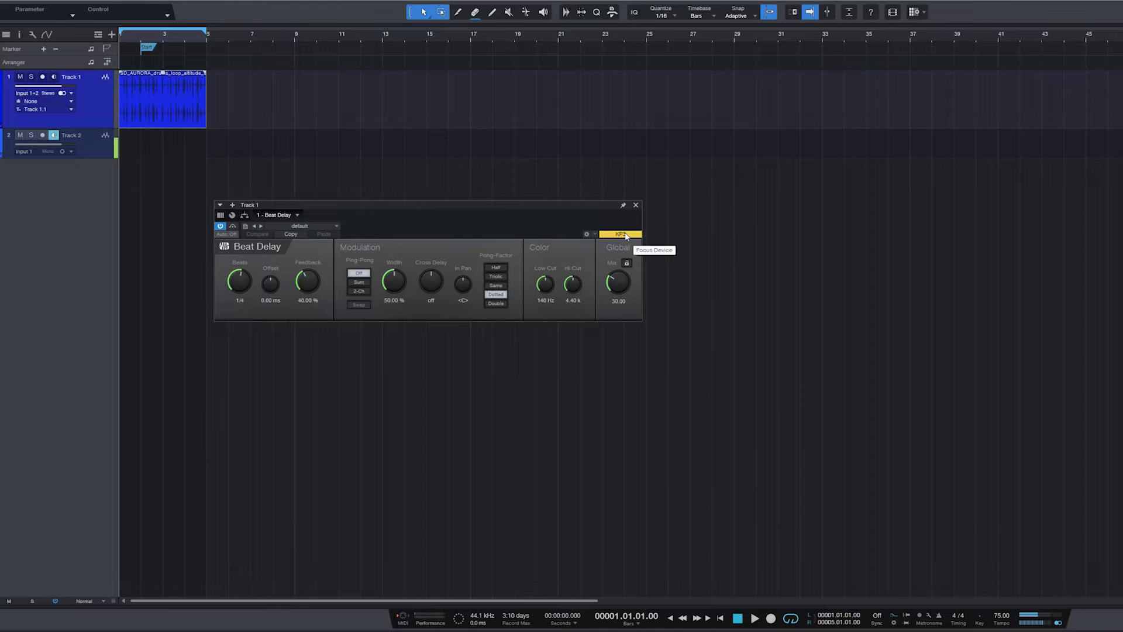
{"action": "mouse_move", "coordinate": [607, 348]}
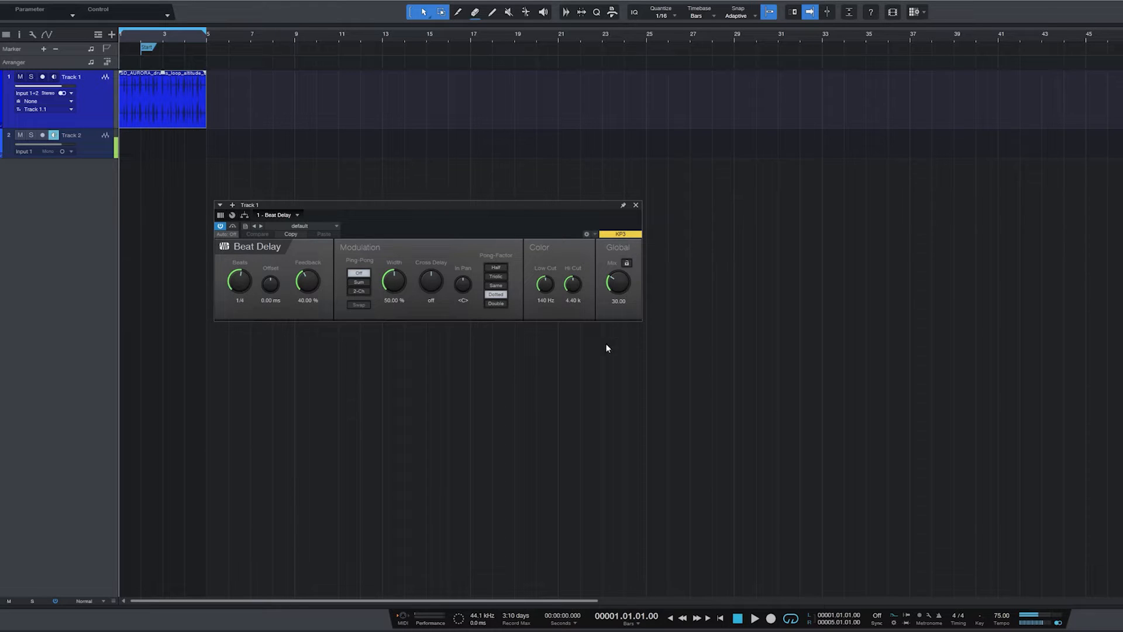
- Link Beat Delay's controls to the KP3 device, following the last-touched parameter
{"action": "left_click", "coordinate": [586, 235]}
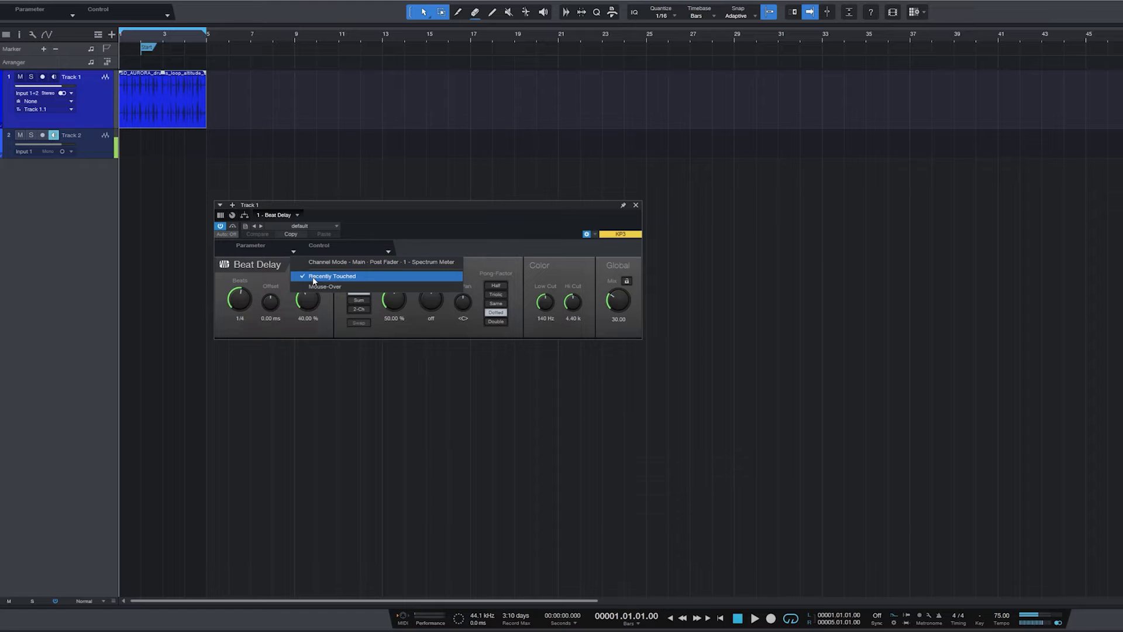
{"action": "left_click", "coordinate": [331, 276]}
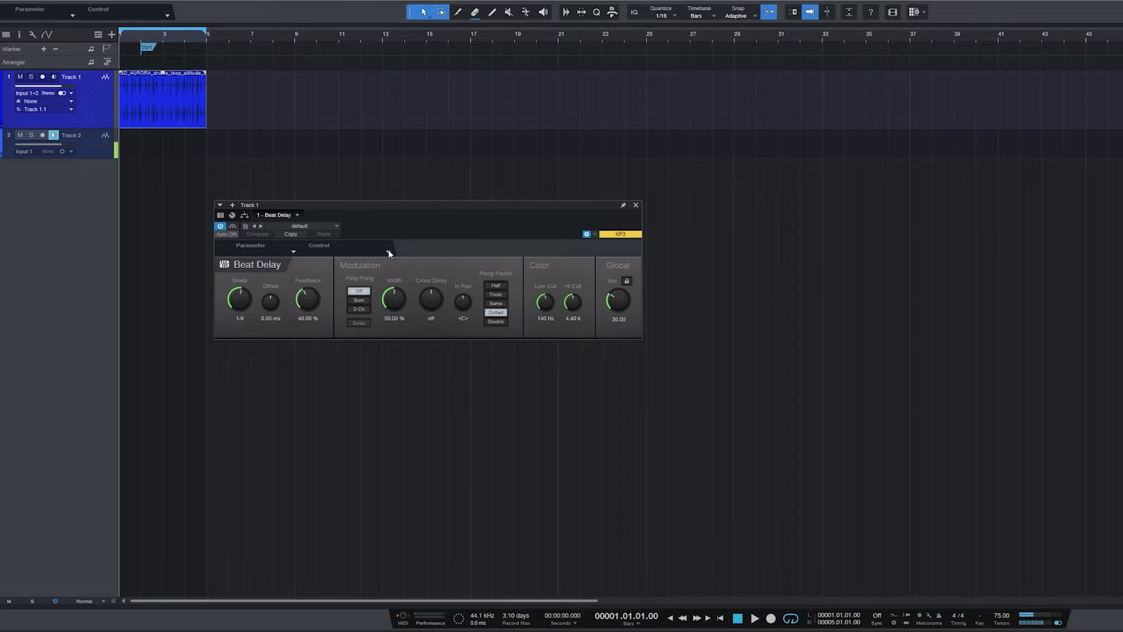
{"action": "left_click", "coordinate": [389, 251]}
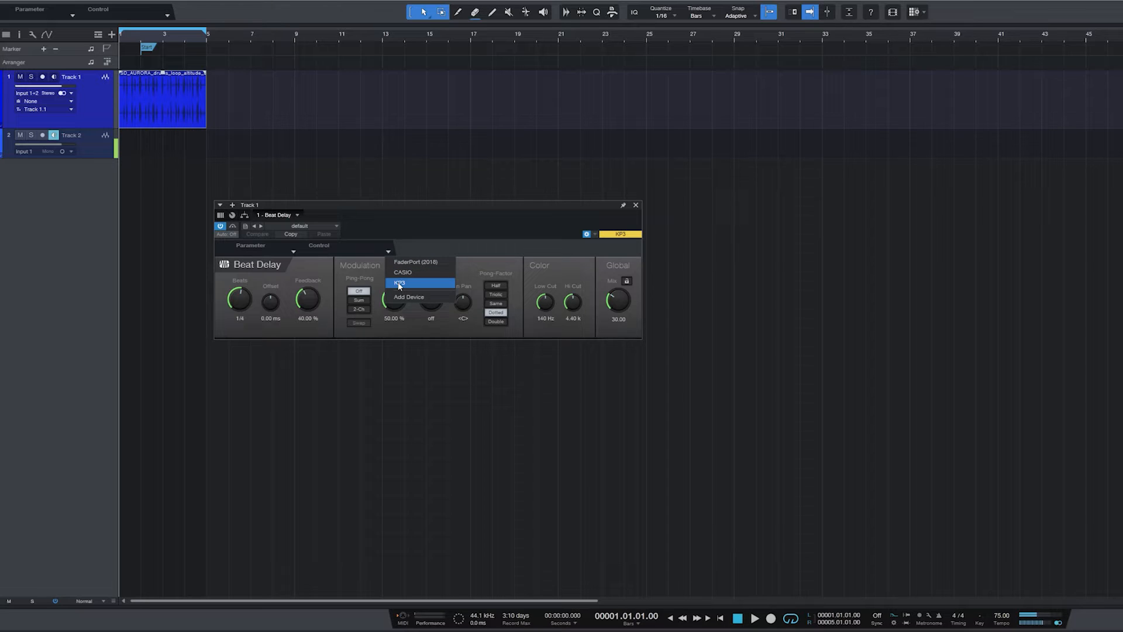
{"action": "left_click", "coordinate": [399, 283]}
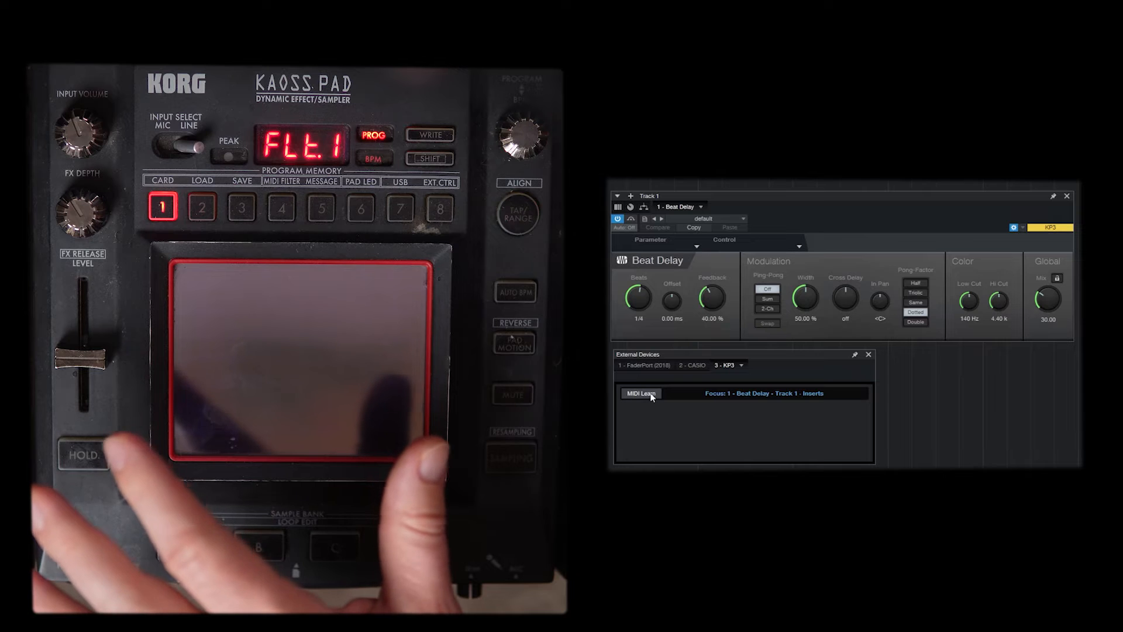
- MIDI-learn KP3 controls on CC 13 and CC 12, plus a toggle button on CC 92
{"action": "left_click", "coordinate": [640, 393]}
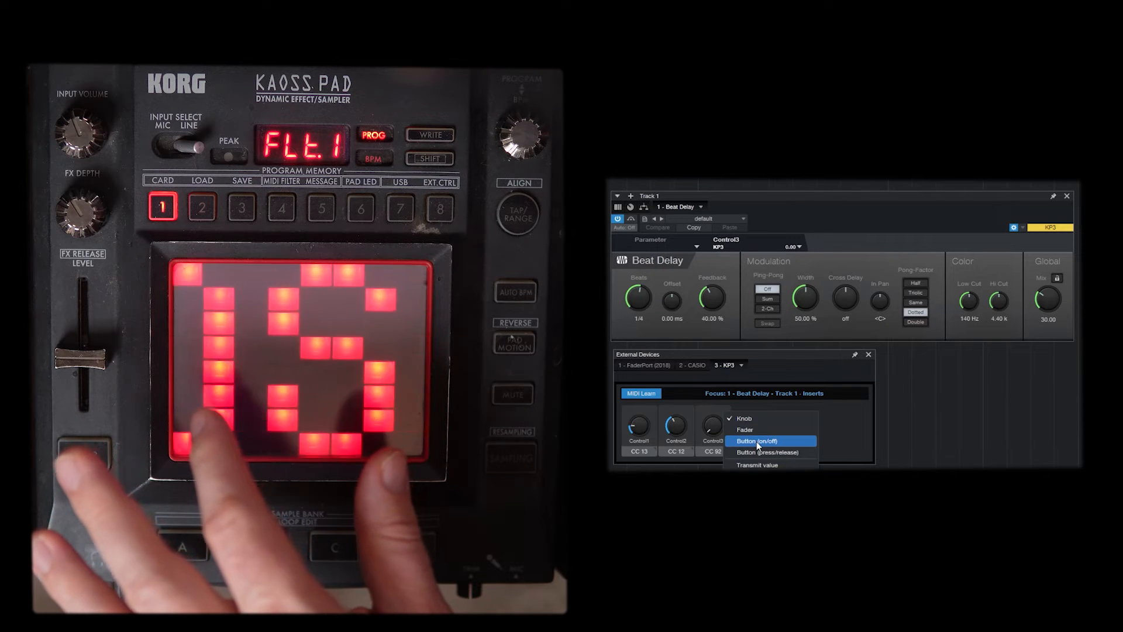
{"action": "left_click", "coordinate": [767, 441]}
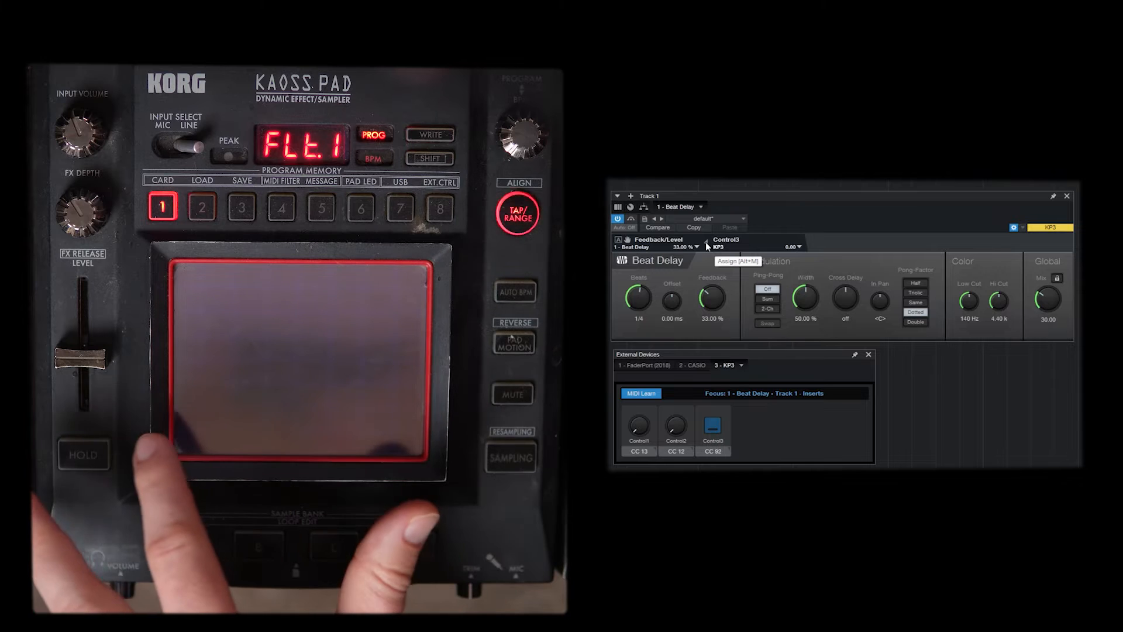
{"action": "left_click", "coordinate": [294, 351]}
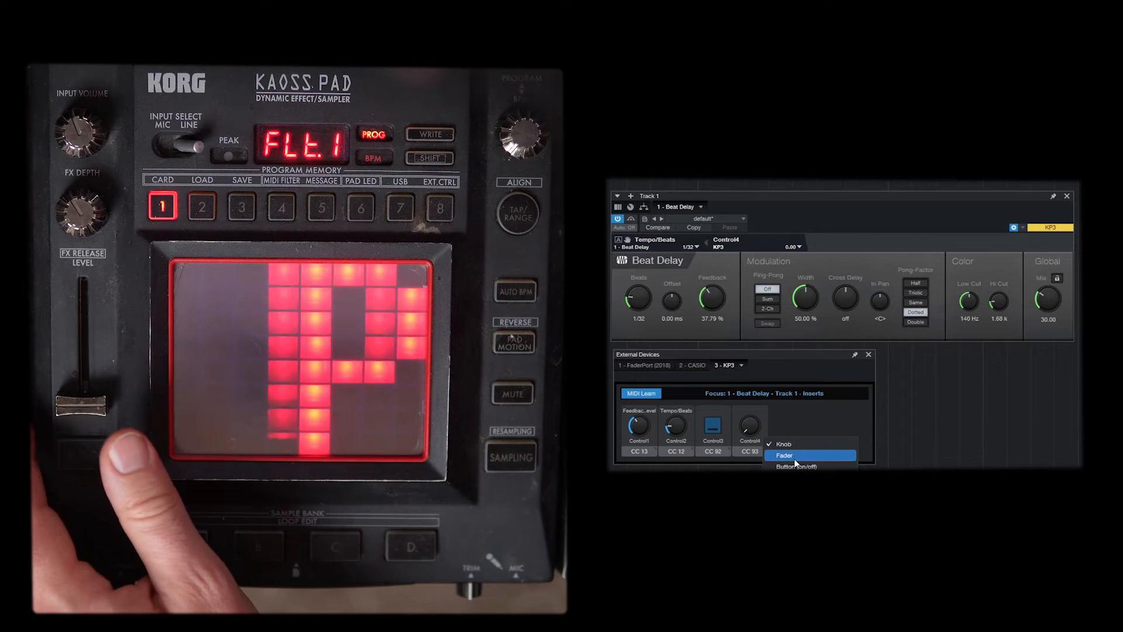
- Change Control4 on CC 93 from a knob to a fader
{"action": "left_click", "coordinate": [783, 454]}
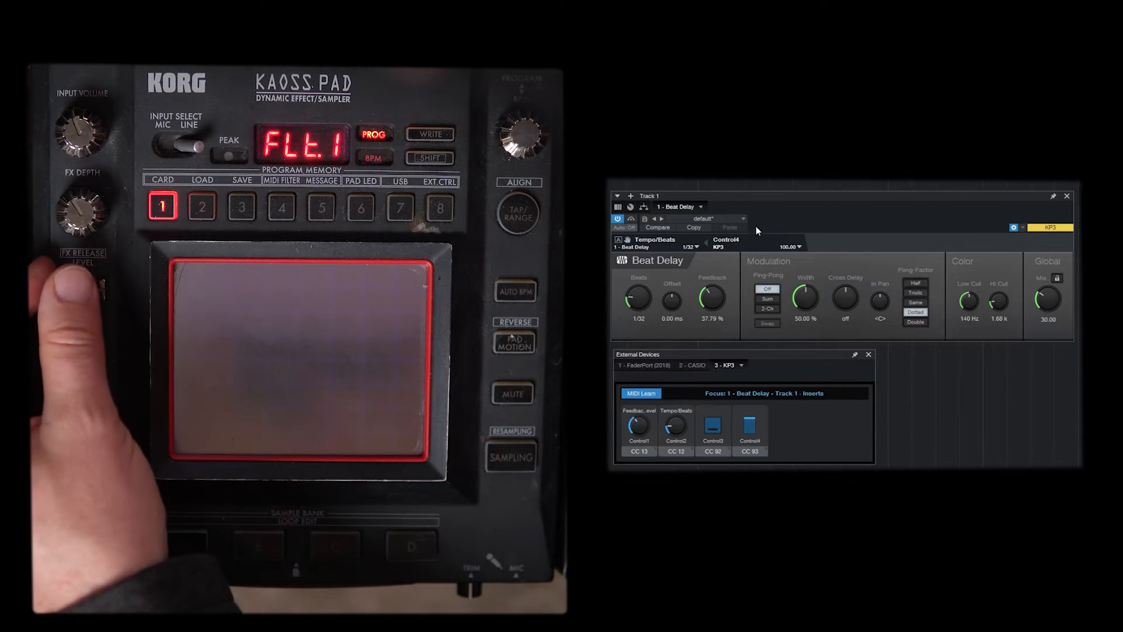
{"action": "left_click_drag", "start_coordinate": [1048, 300], "coordinate": [1047, 318]}
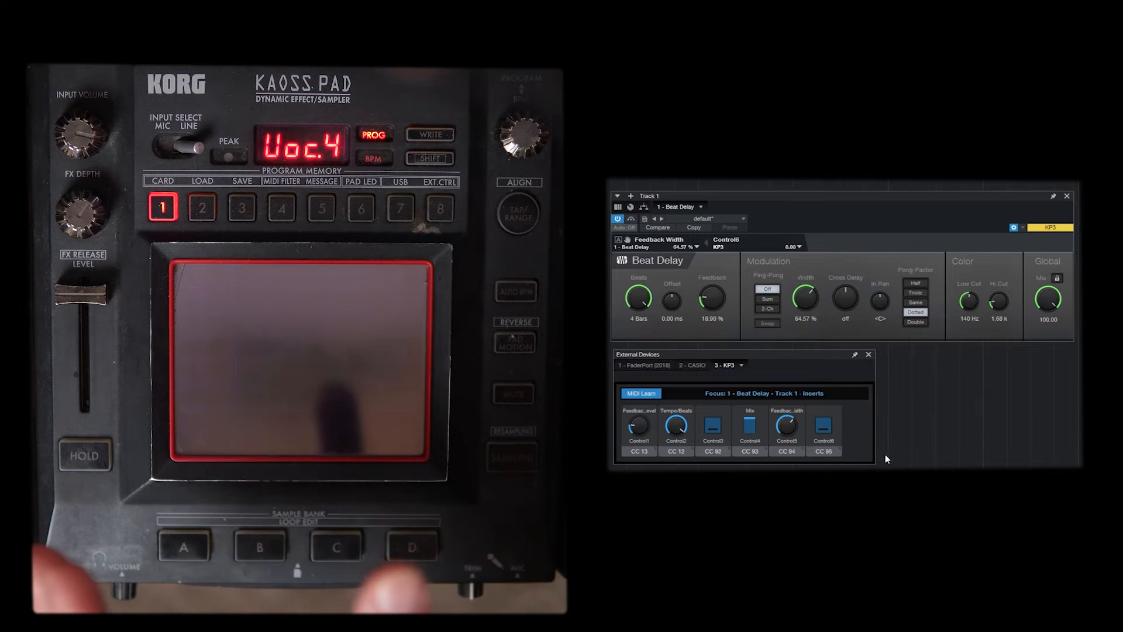
- Map Control4 to Mix, CC 94 to Feedback Width, and a CC 95 button
{"action": "left_click", "coordinate": [301, 358]}
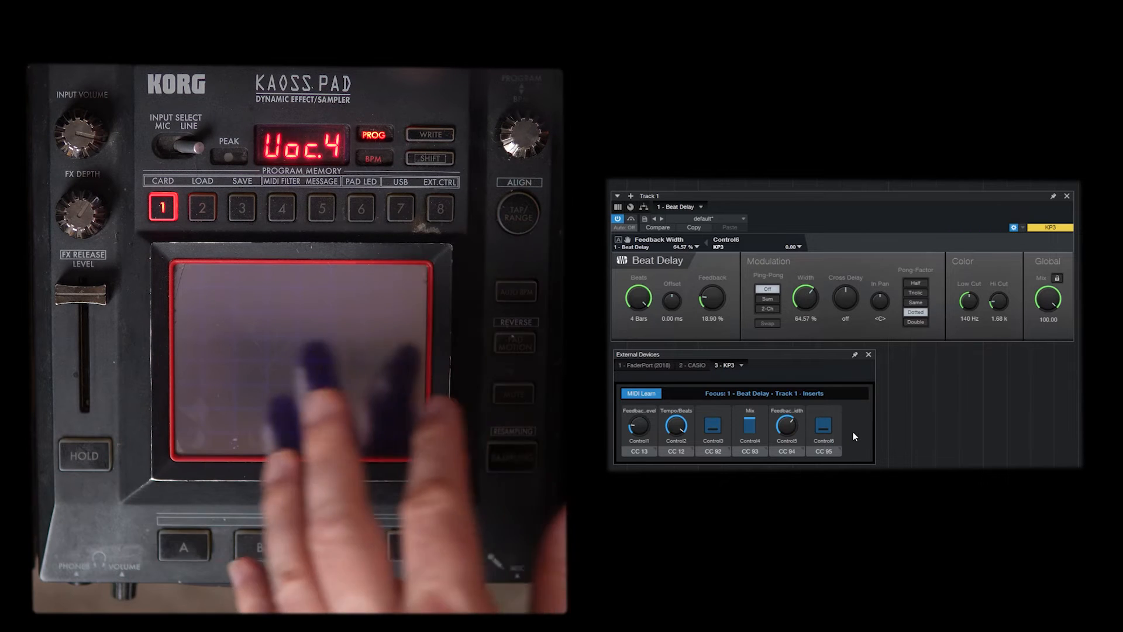
- Test the KP3 mappings until Beat Delay reads 1 Bar with 39.37% feedback
{"action": "left_click", "coordinate": [300, 350]}
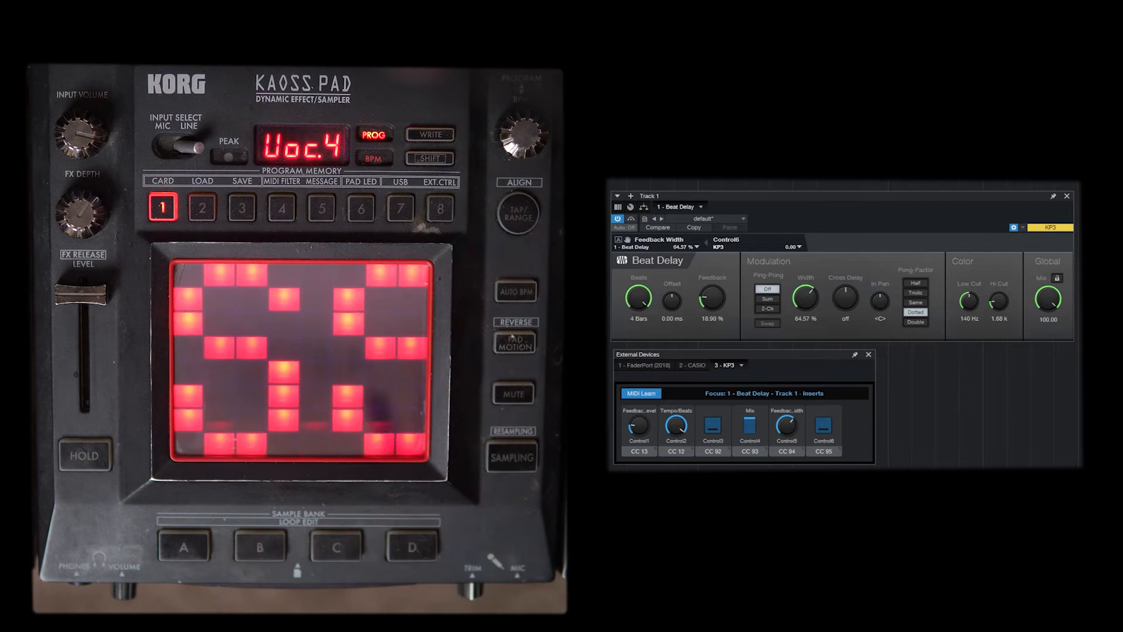
{"action": "left_click", "coordinate": [300, 358]}
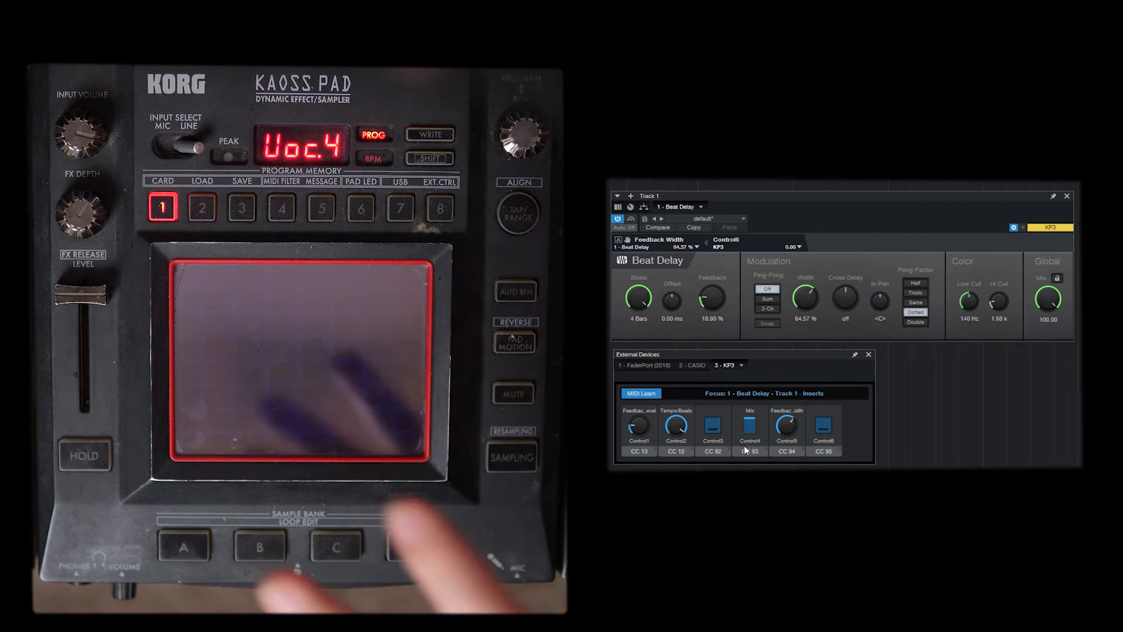
{"action": "left_click", "coordinate": [300, 365]}
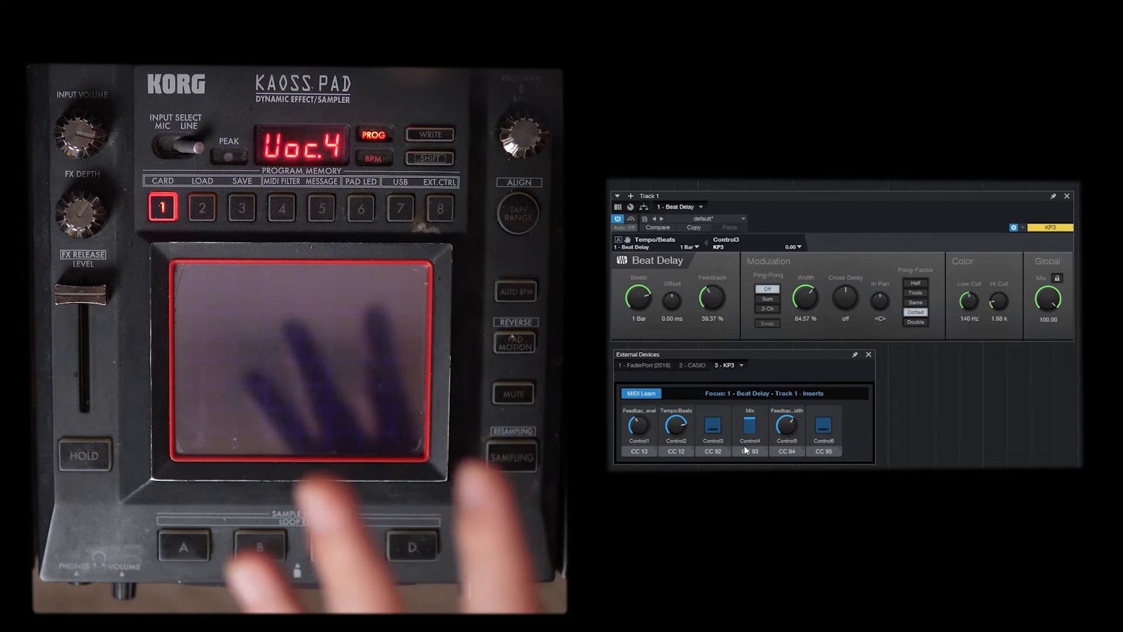
{"action": "left_click", "coordinate": [294, 365]}
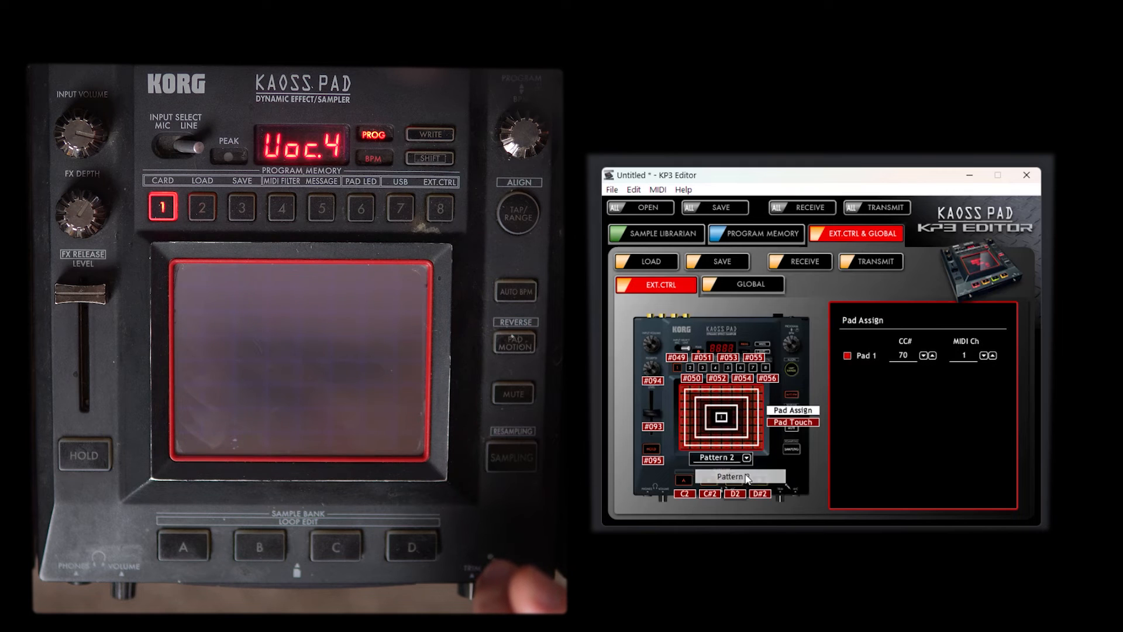
- Try the pad layouts and set Pattern 4, with Pads 1–8 on CC 70–77, channel 1
{"action": "left_click", "coordinate": [746, 457]}
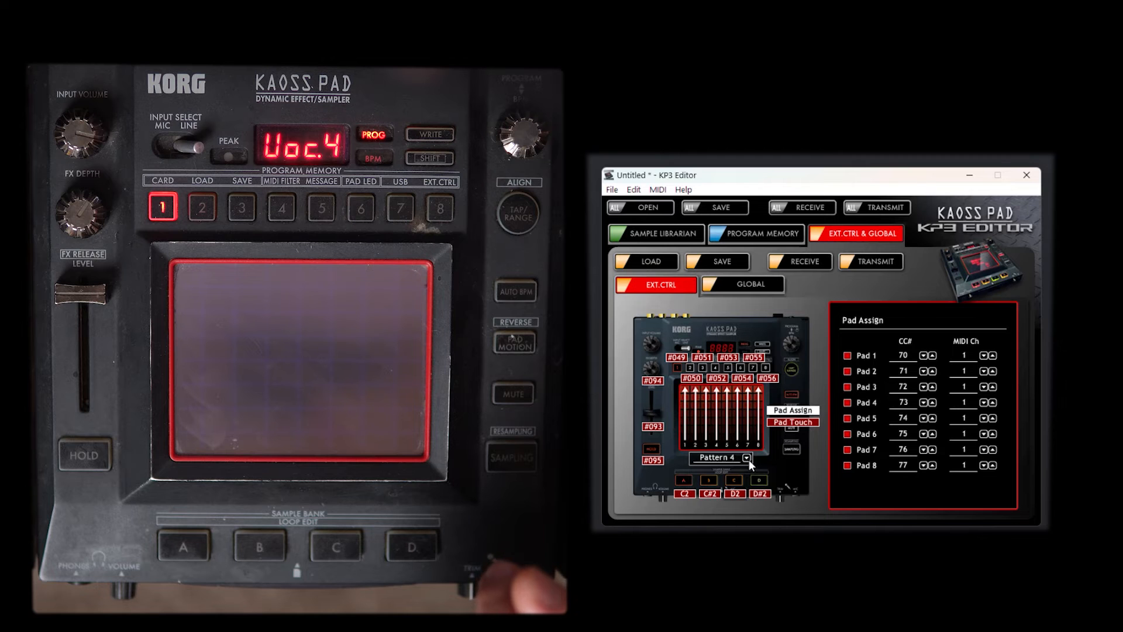
{"action": "left_click", "coordinate": [747, 457]}
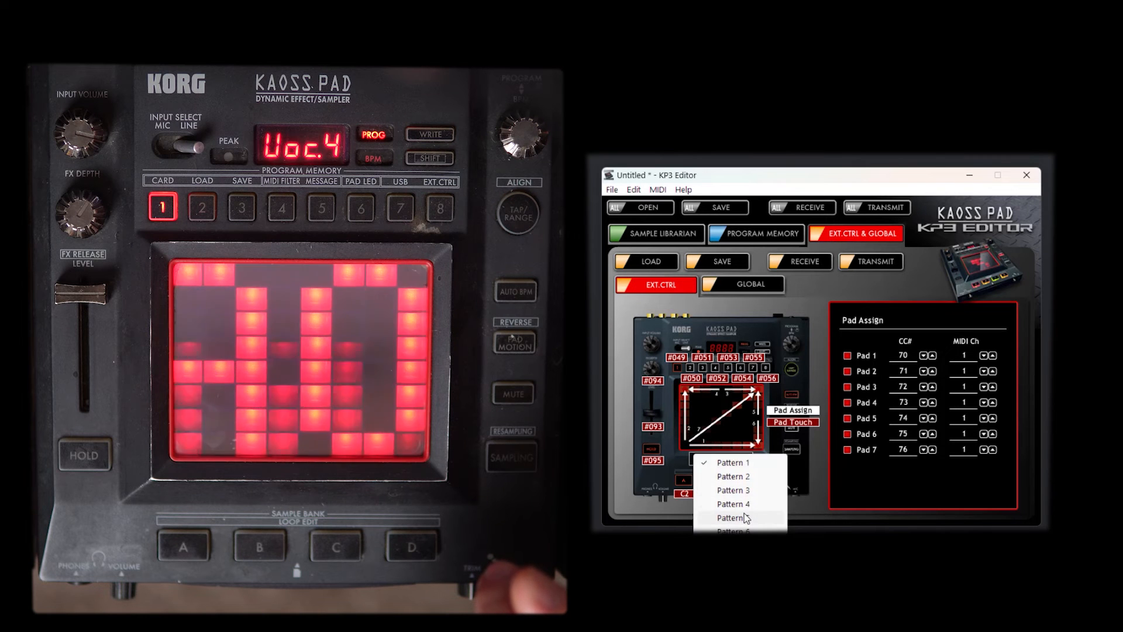
{"action": "left_click", "coordinate": [733, 503]}
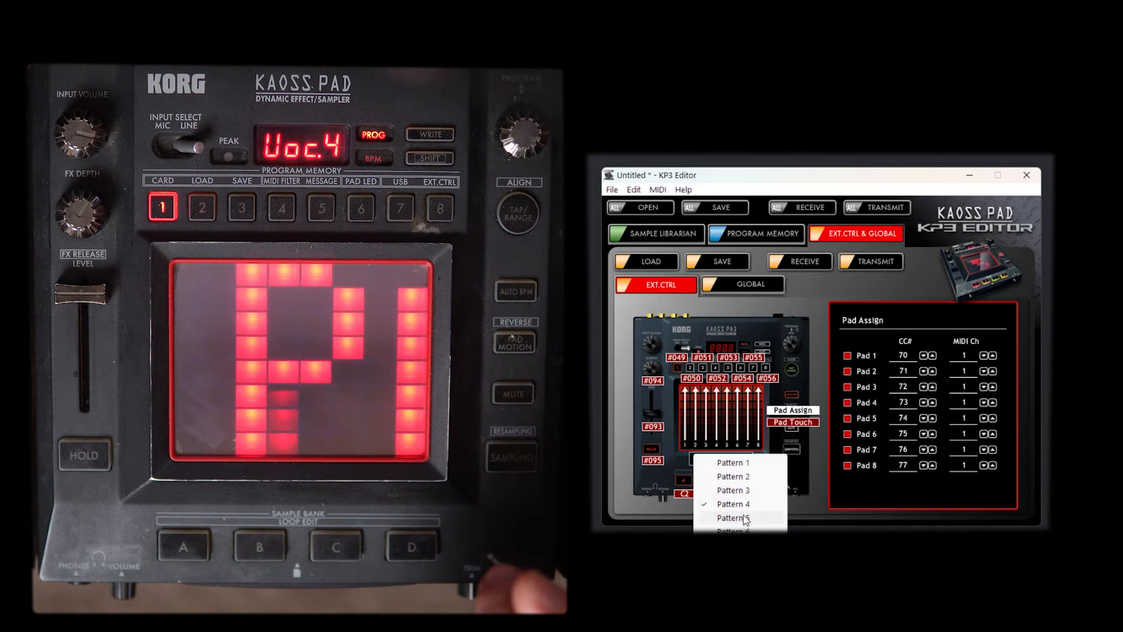
{"action": "left_click", "coordinate": [734, 517]}
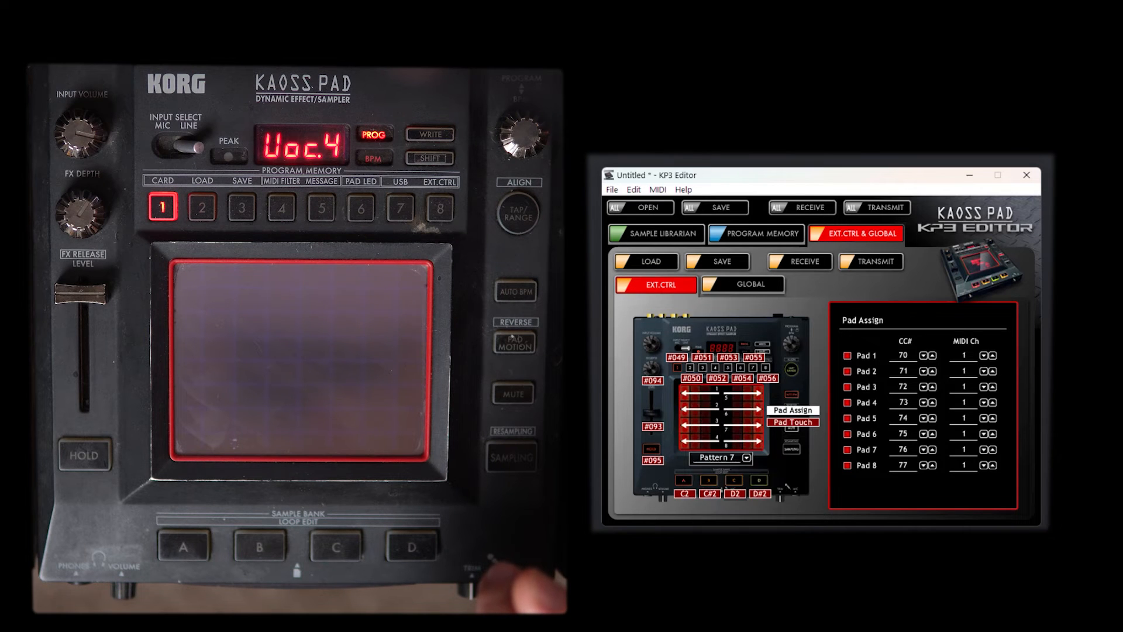
{"action": "left_click", "coordinate": [746, 457]}
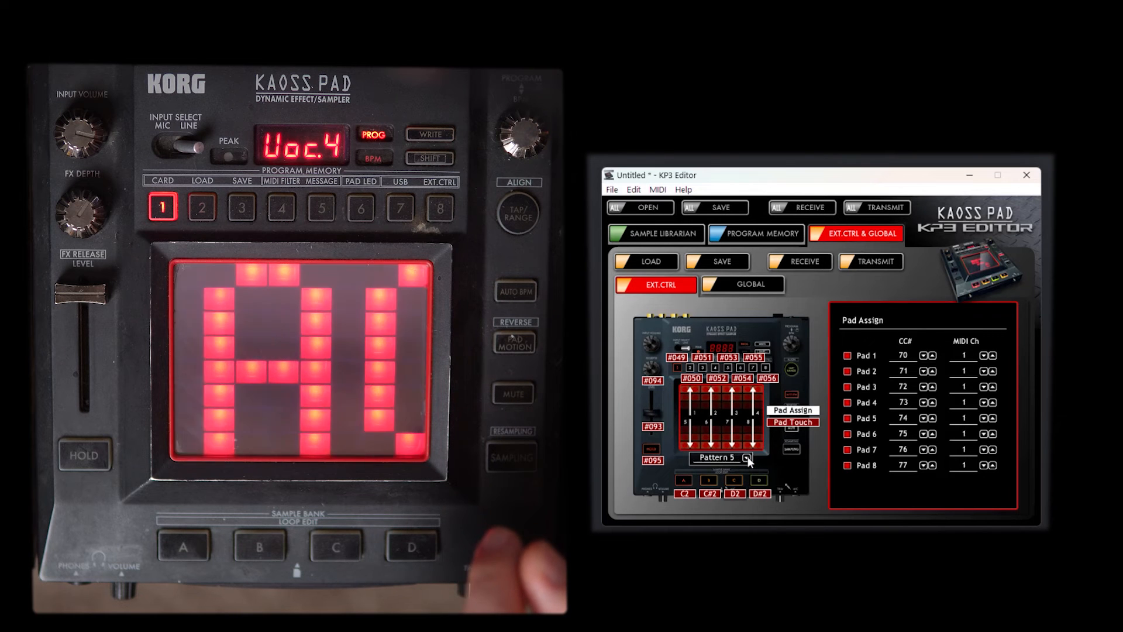
{"action": "left_click", "coordinate": [747, 457]}
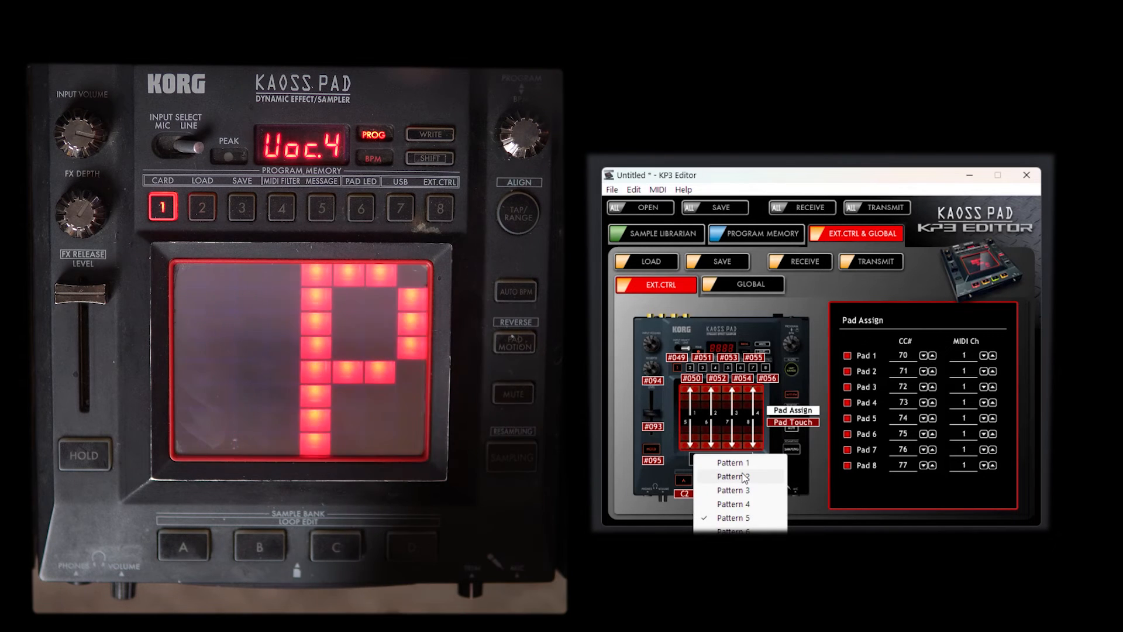
{"action": "left_click", "coordinate": [732, 476]}
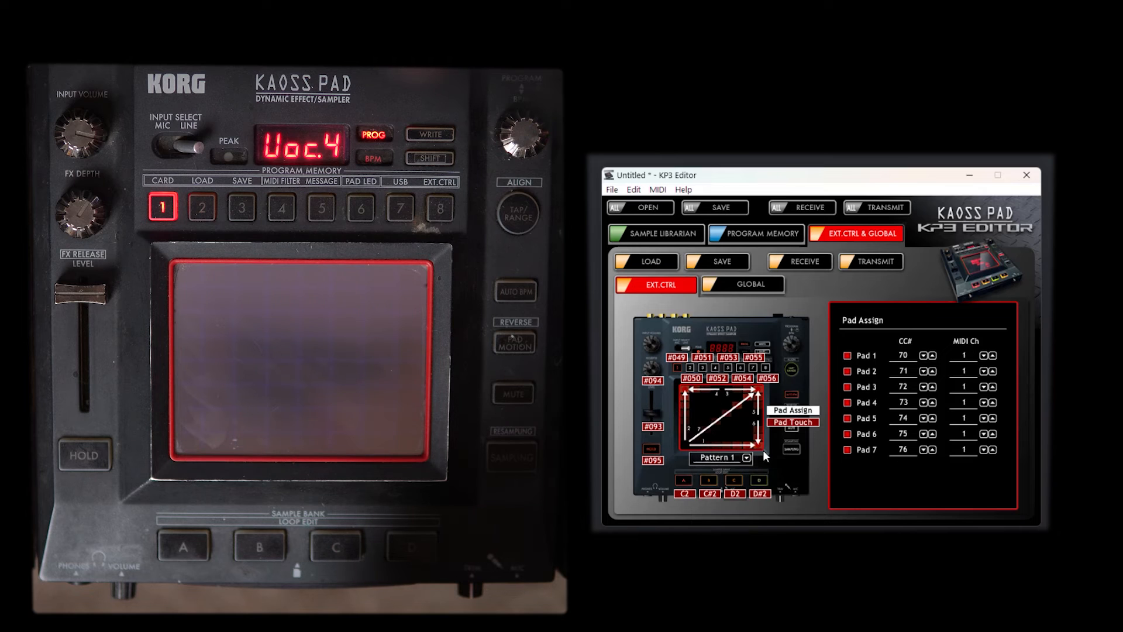
{"action": "left_click", "coordinate": [719, 457]}
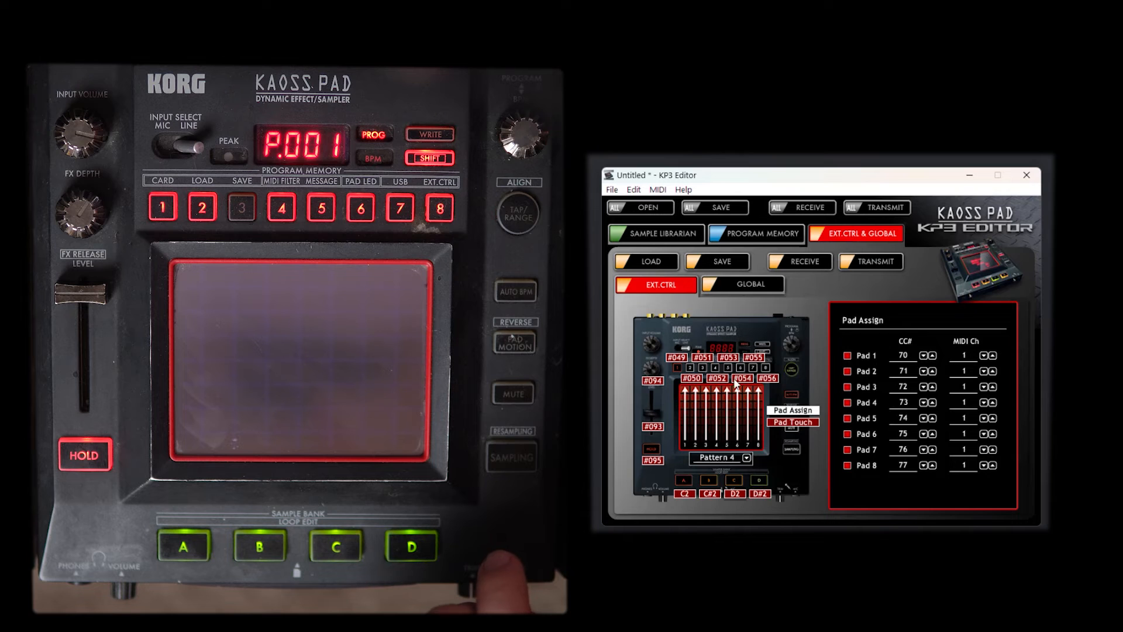
{"action": "mouse_move", "coordinate": [804, 441]}
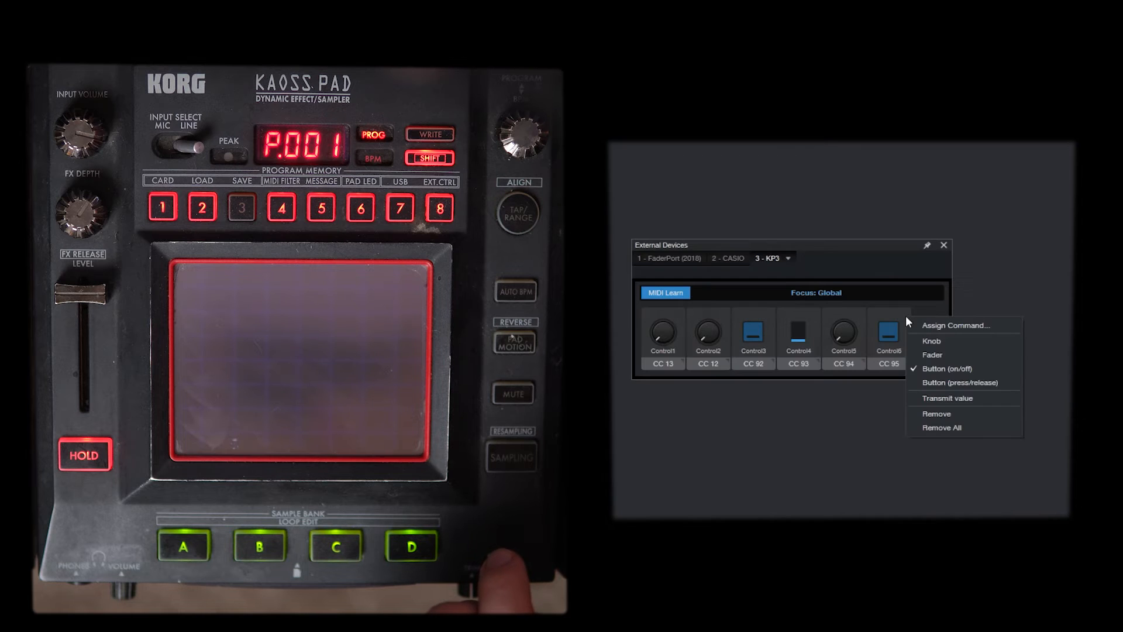
{"action": "mouse_move", "coordinate": [945, 427]}
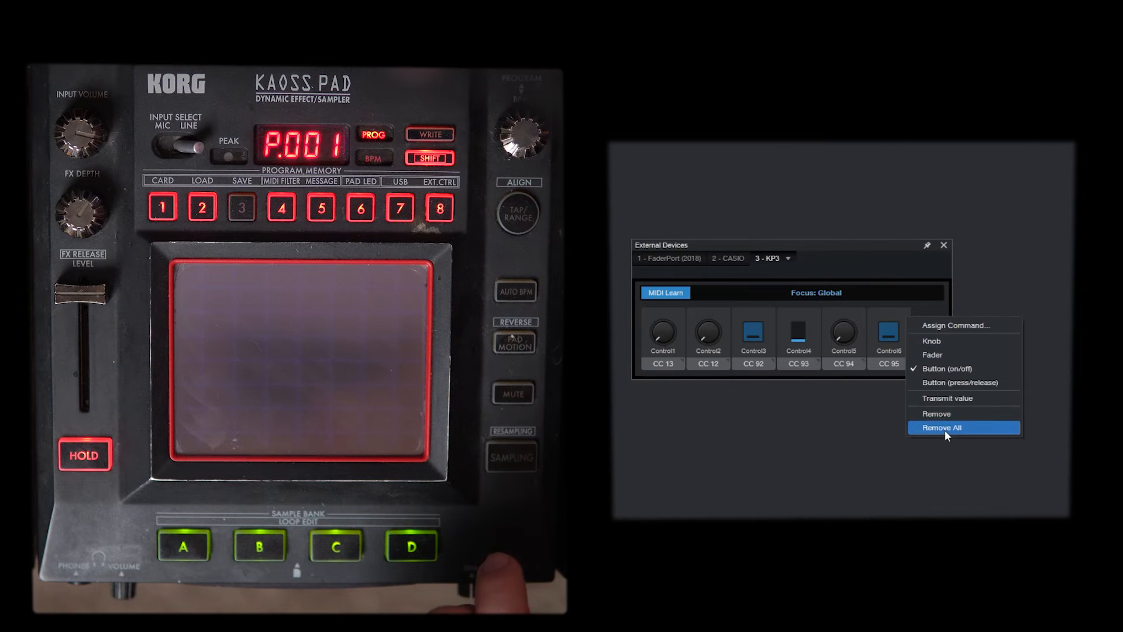
- Remove all previously learned controls from the KP3 device map
{"action": "left_click", "coordinate": [941, 426]}
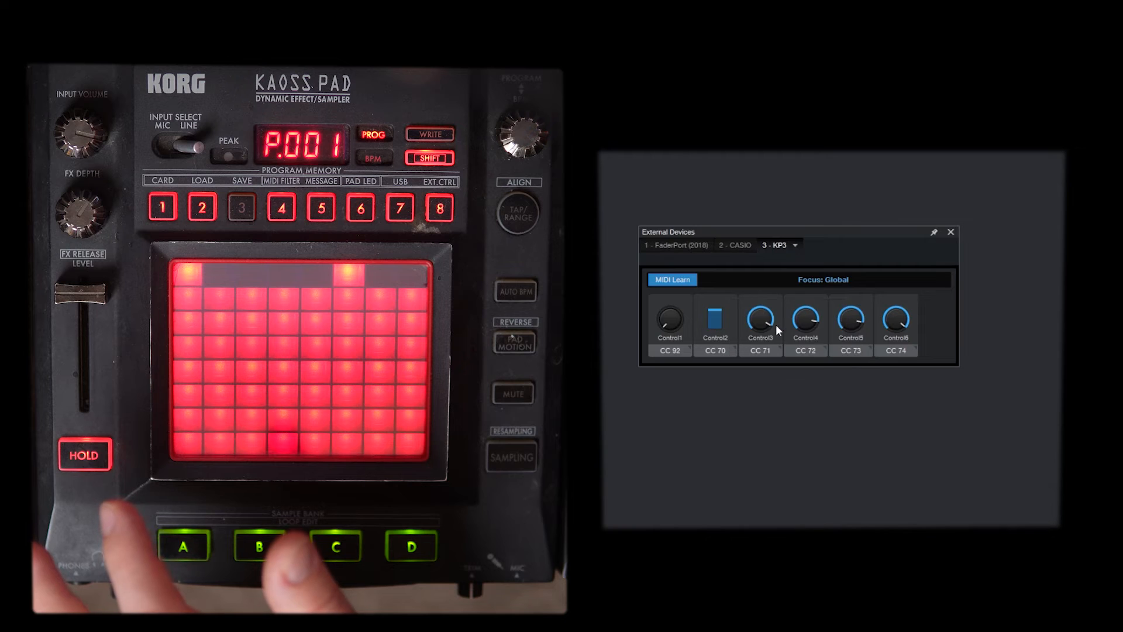
- Clear the KP3 device's old controls with Remove All before relearning CC 49–56 and CC 93
{"action": "left_click", "coordinate": [760, 318]}
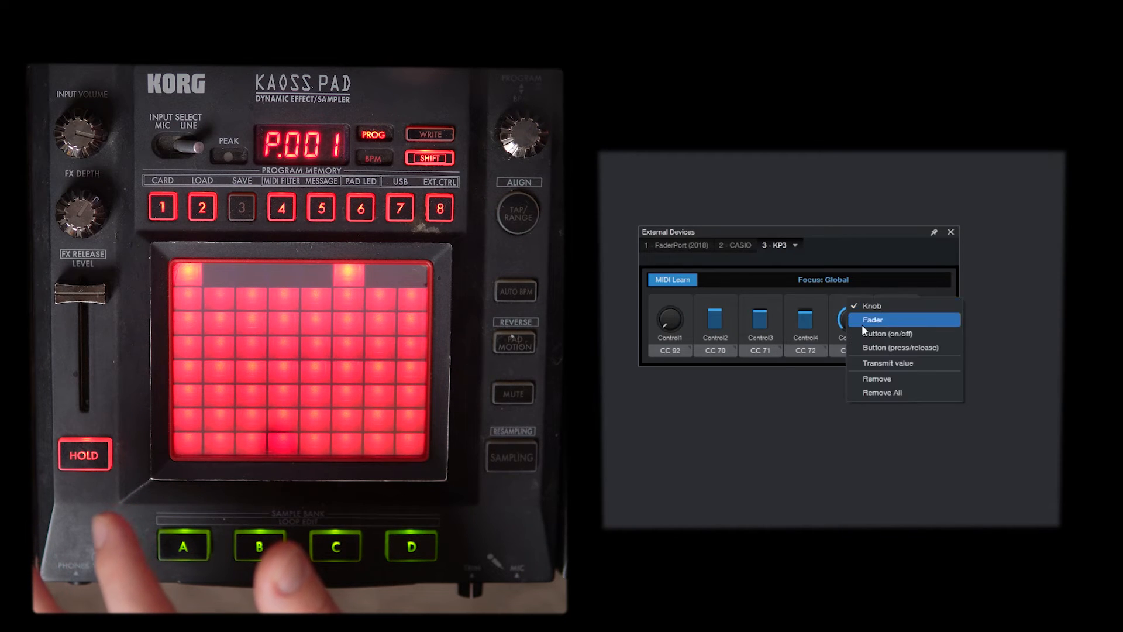
{"action": "left_click", "coordinate": [873, 320]}
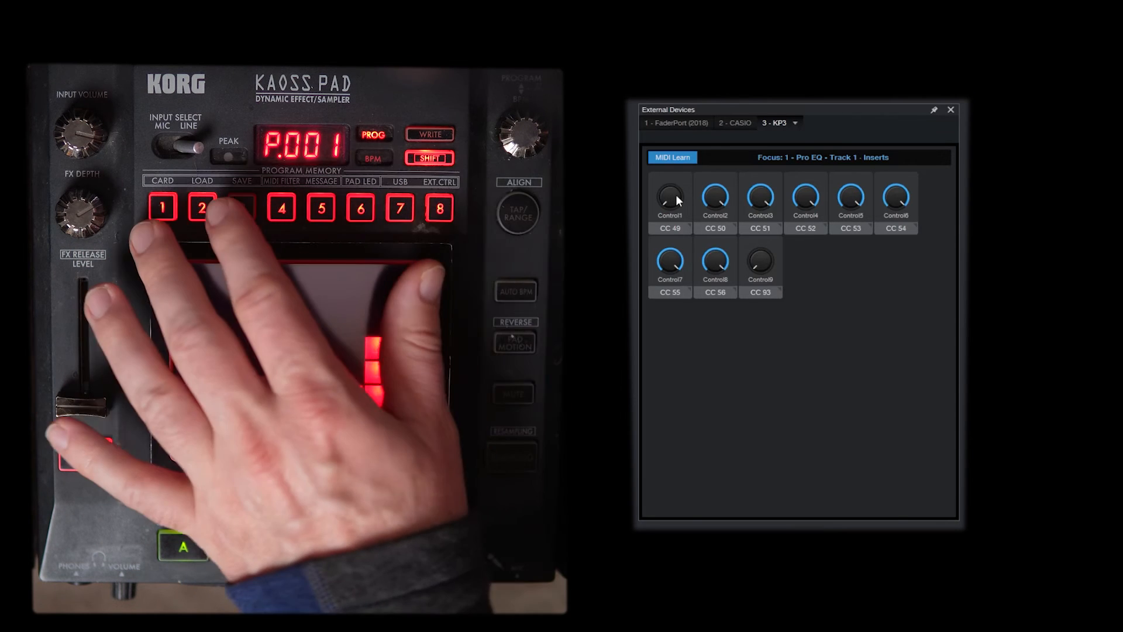
{"action": "left_click", "coordinate": [670, 195]}
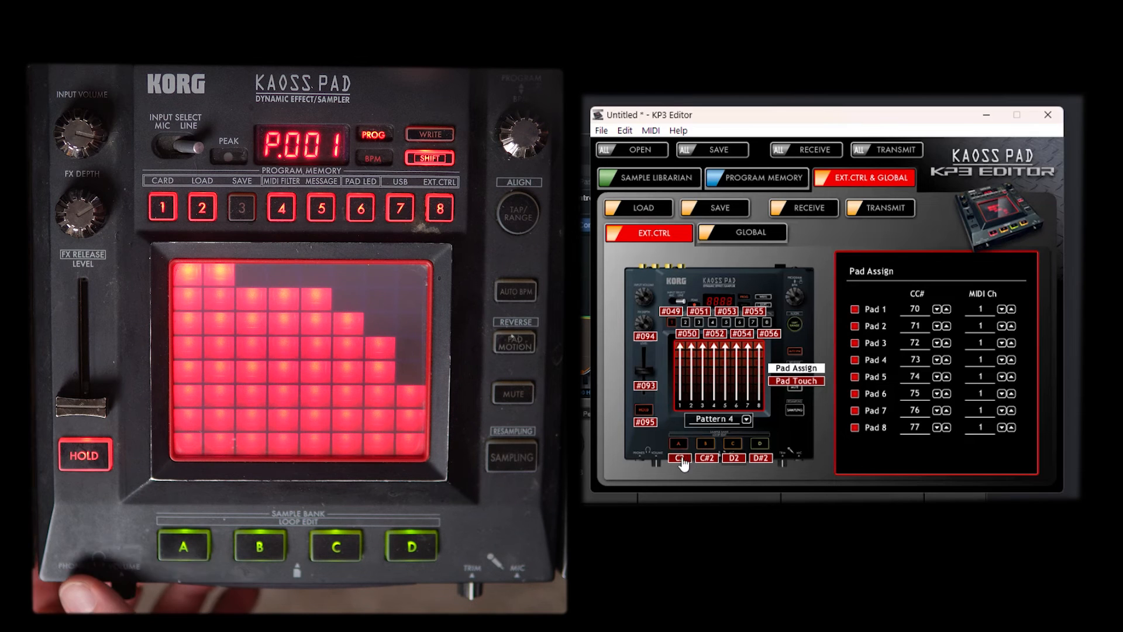
- Set Sample Bank A to send control changes with toggle switching
{"action": "left_click", "coordinate": [678, 459]}
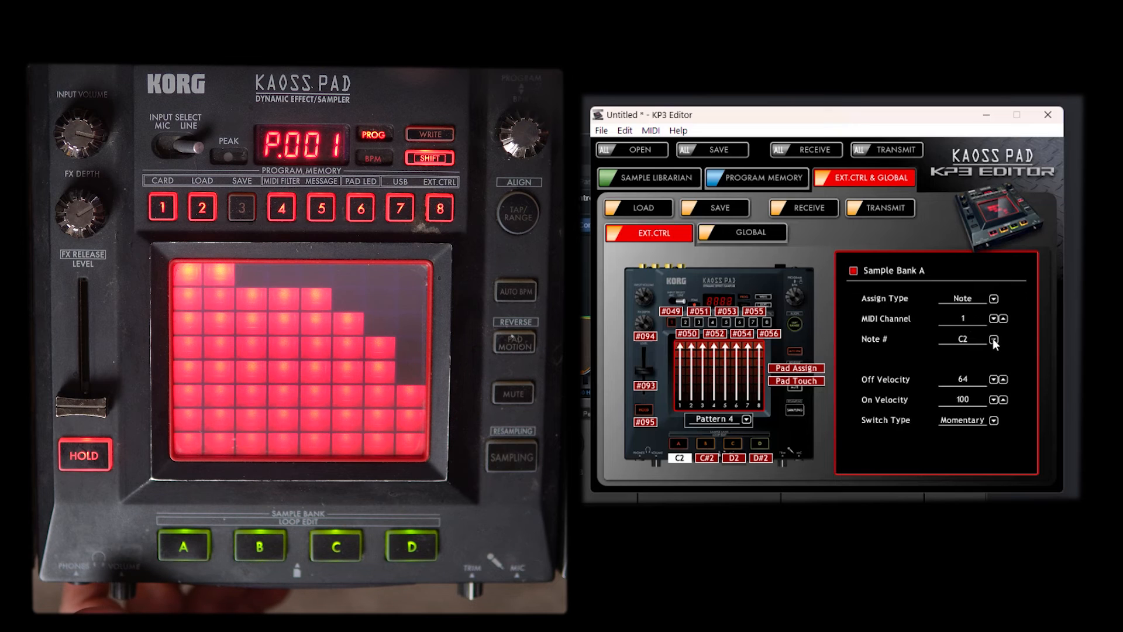
{"action": "left_click", "coordinate": [993, 297]}
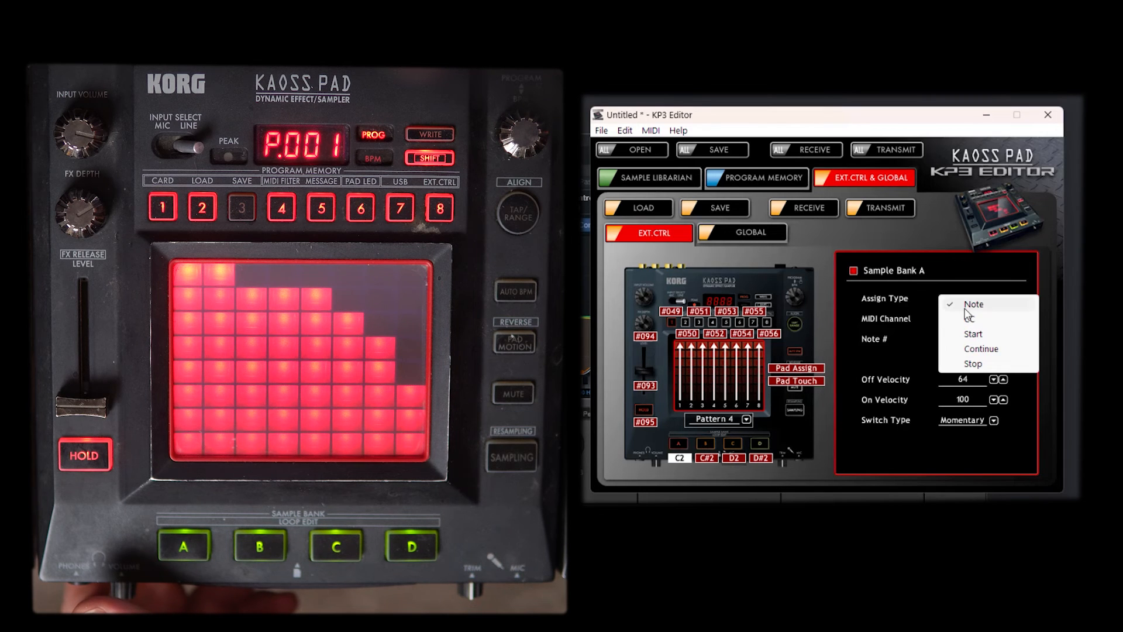
{"action": "left_click", "coordinate": [972, 304]}
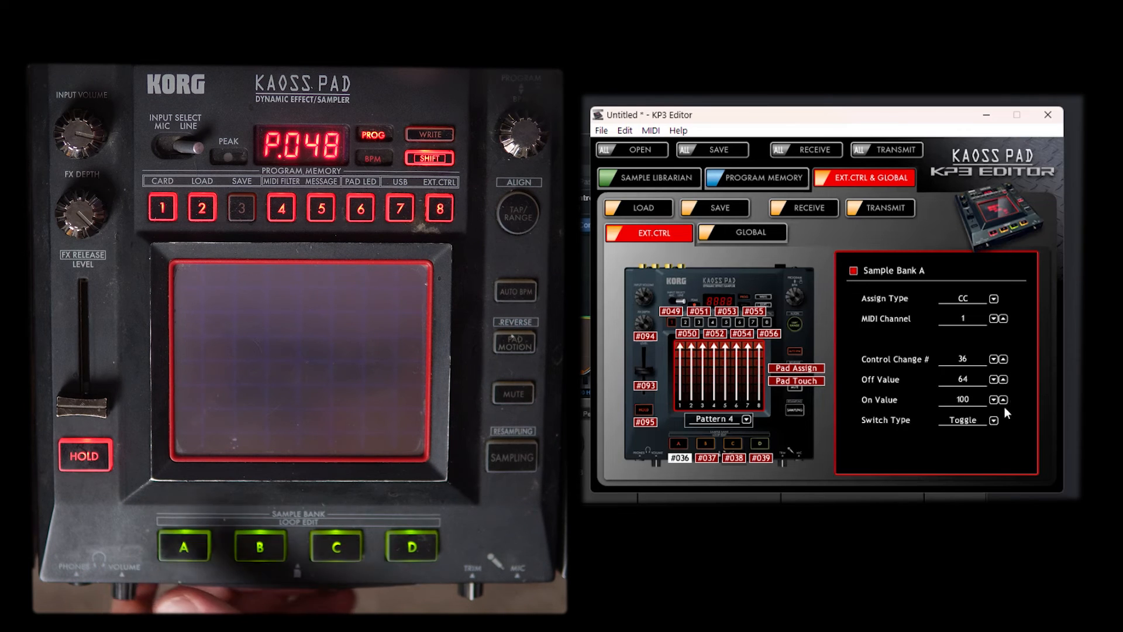
- Give Sample Bank B an off value of 0 and toggle switching
{"action": "left_click", "coordinate": [992, 419]}
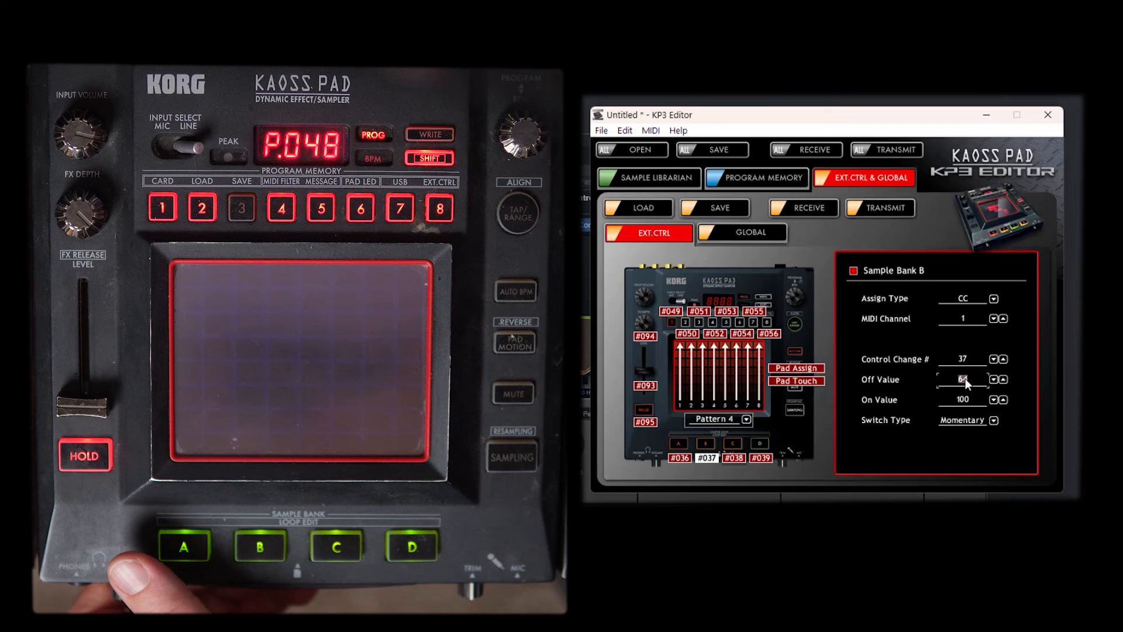
{"action": "type", "text": "0"}
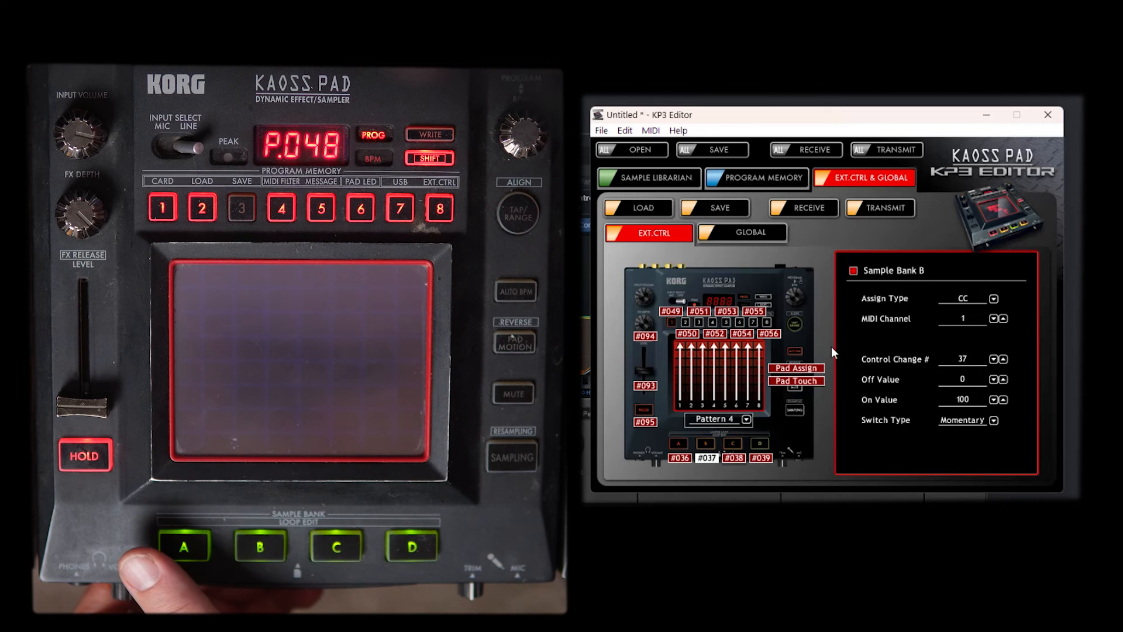
{"action": "left_click", "coordinate": [994, 420]}
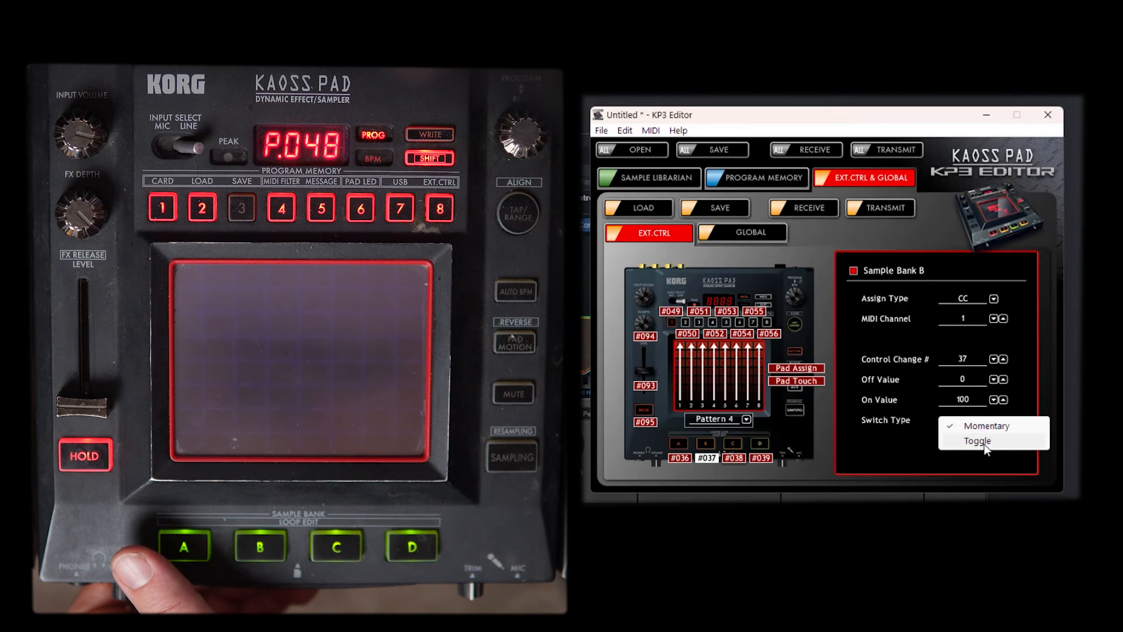
{"action": "left_click", "coordinate": [976, 441]}
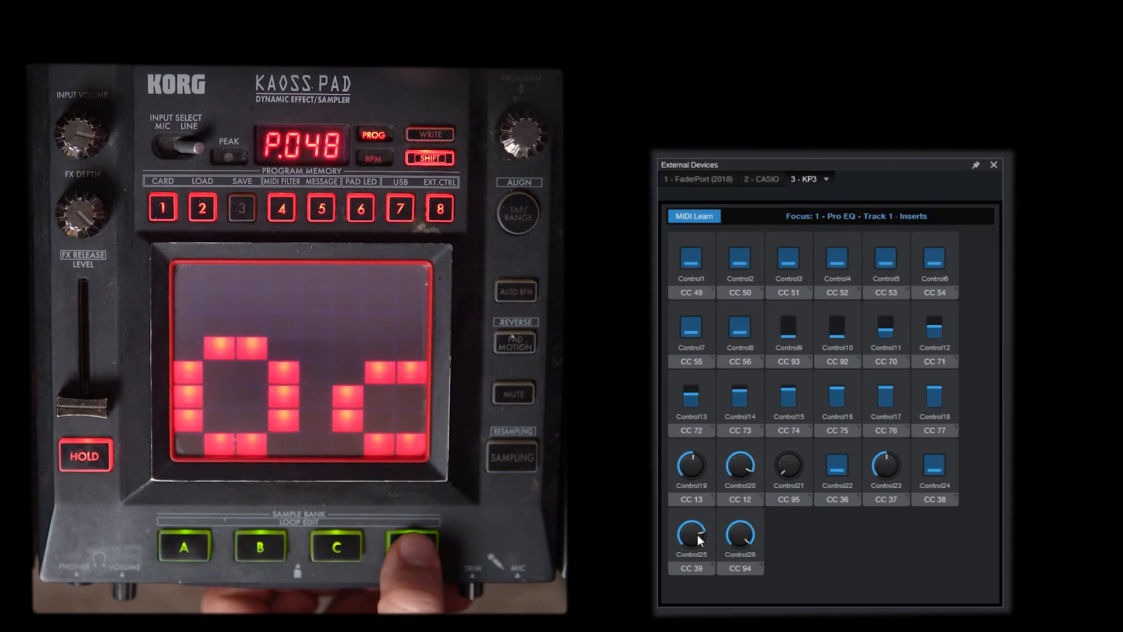
- Review the KP3 map's 26 learned controls, including CC 36–39
{"action": "left_click", "coordinate": [517, 212]}
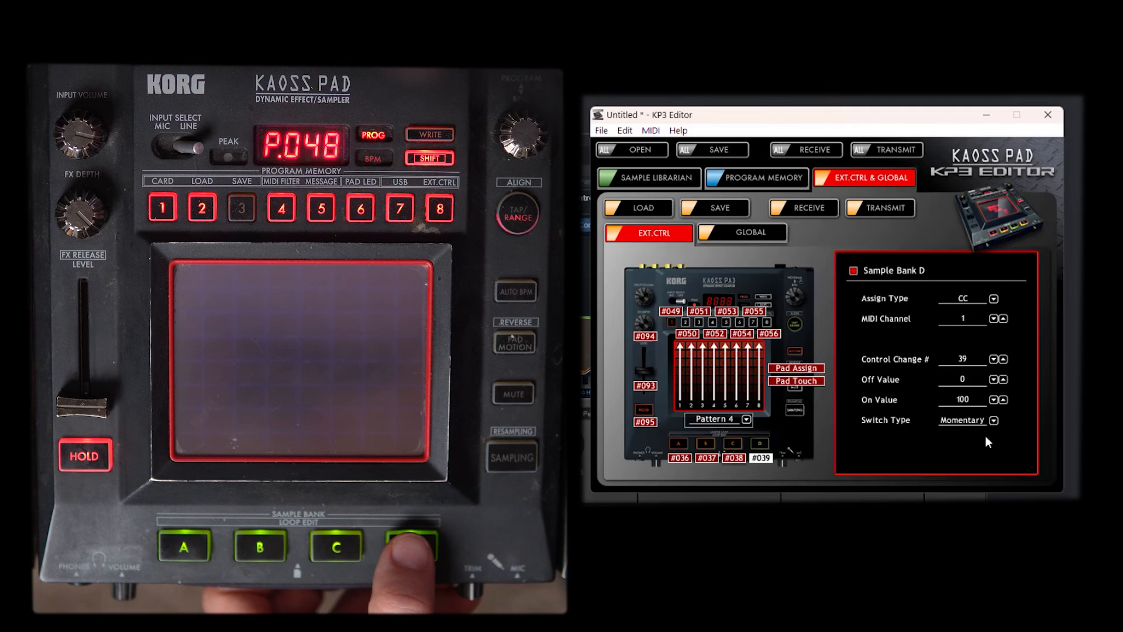
- Set Sample Bank D to toggle and transmit the settings, dismissing the driver warning
{"action": "left_click", "coordinate": [992, 420]}
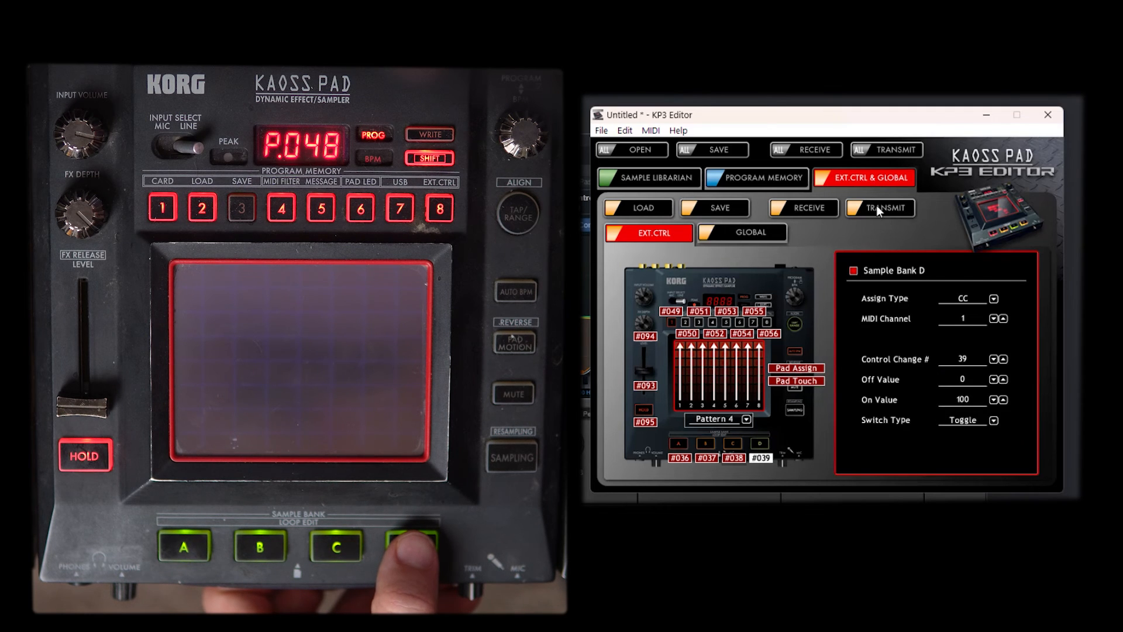
{"action": "left_click", "coordinate": [880, 208]}
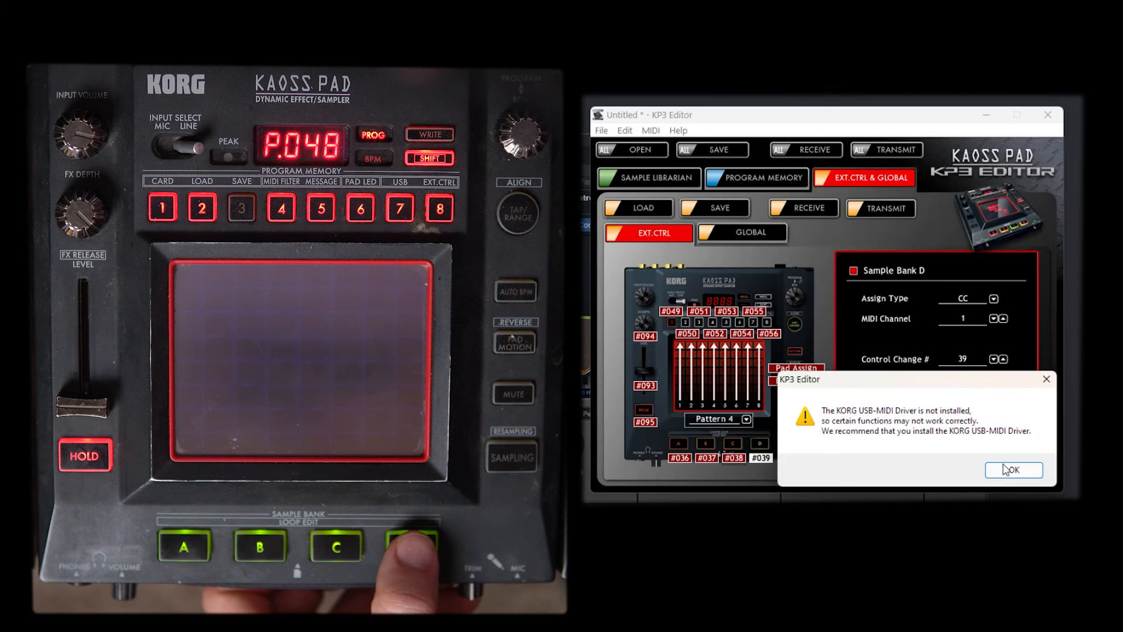
{"action": "left_click", "coordinate": [1012, 469]}
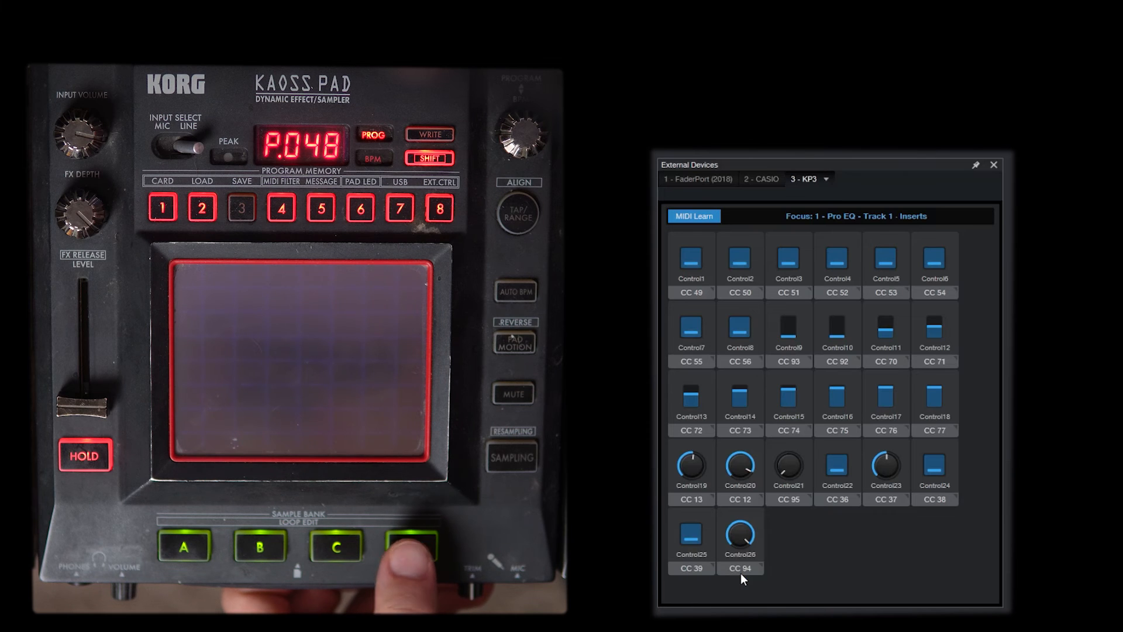
{"action": "left_click", "coordinate": [410, 545]}
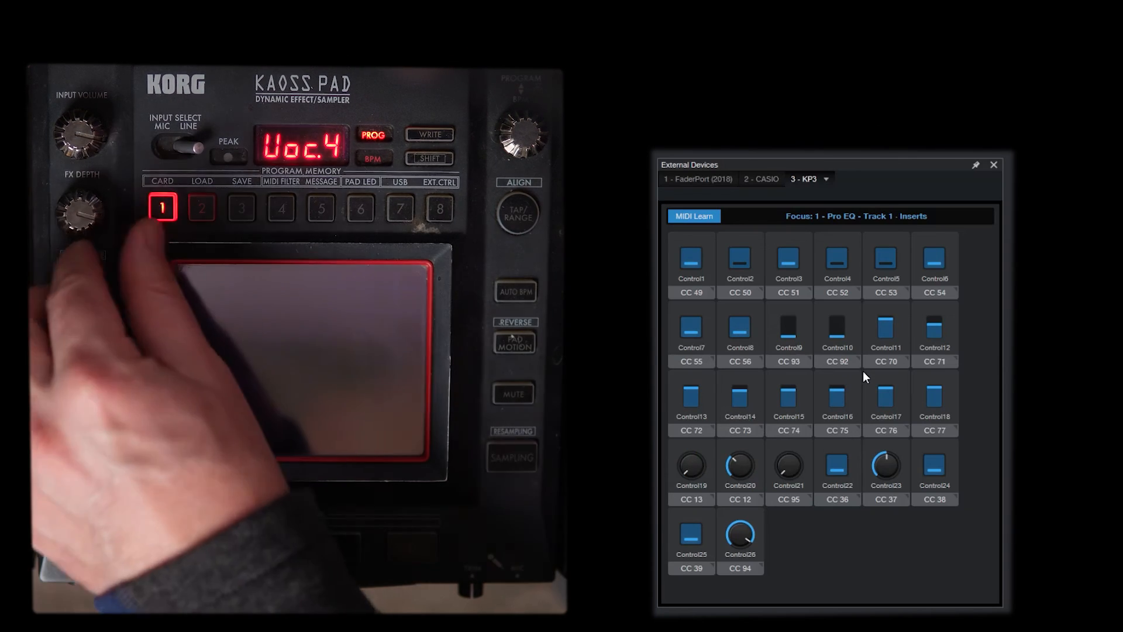
{"action": "left_click", "coordinate": [208, 373]}
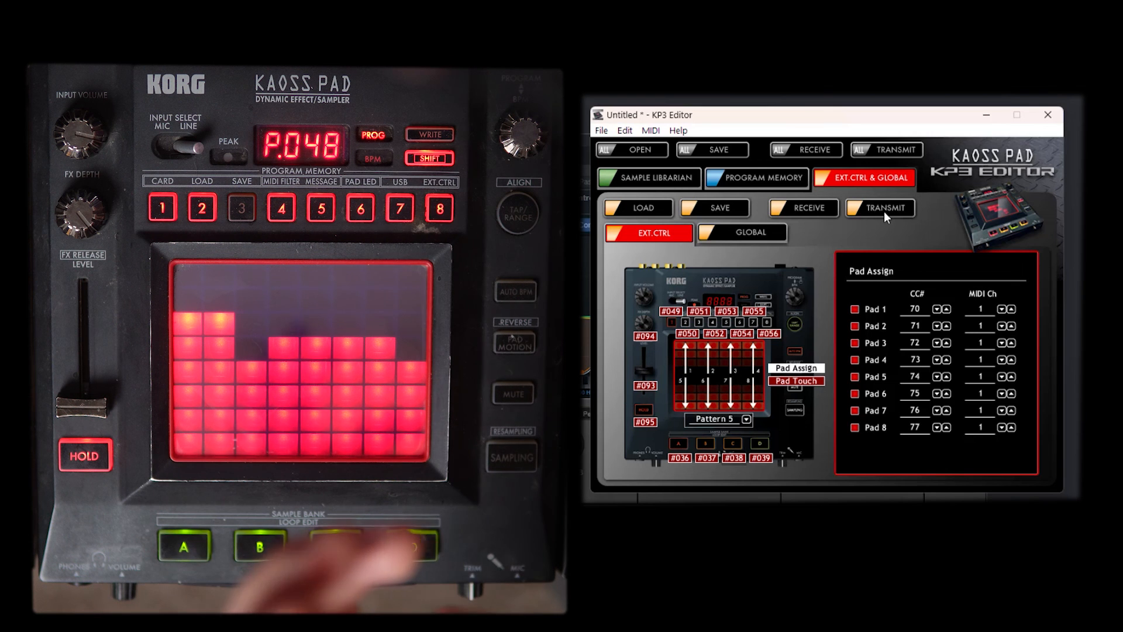
- Transmit the Pattern 5 pad layout to the KP3, confirming the global data overwrite
{"action": "left_click", "coordinate": [878, 208]}
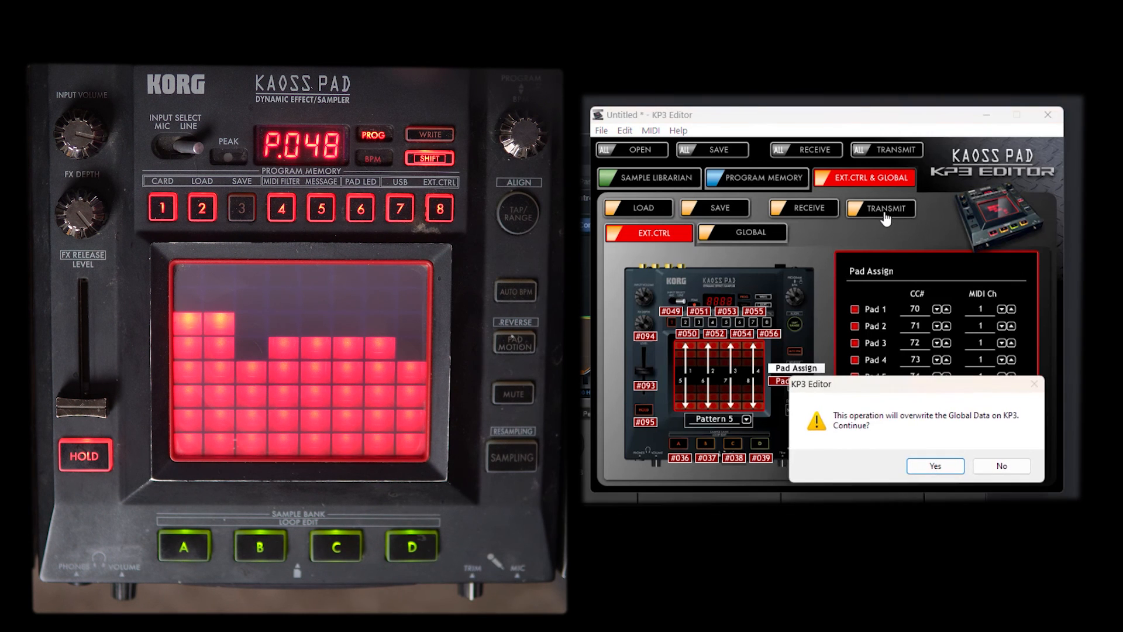
{"action": "left_click", "coordinate": [933, 466]}
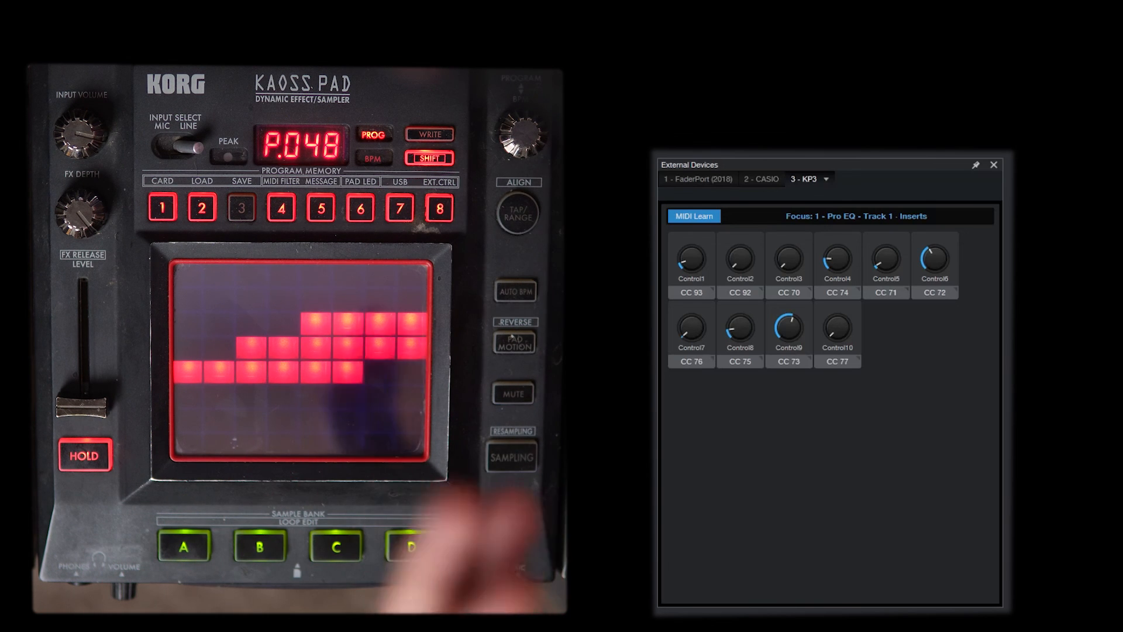
{"action": "left_click", "coordinate": [517, 211]}
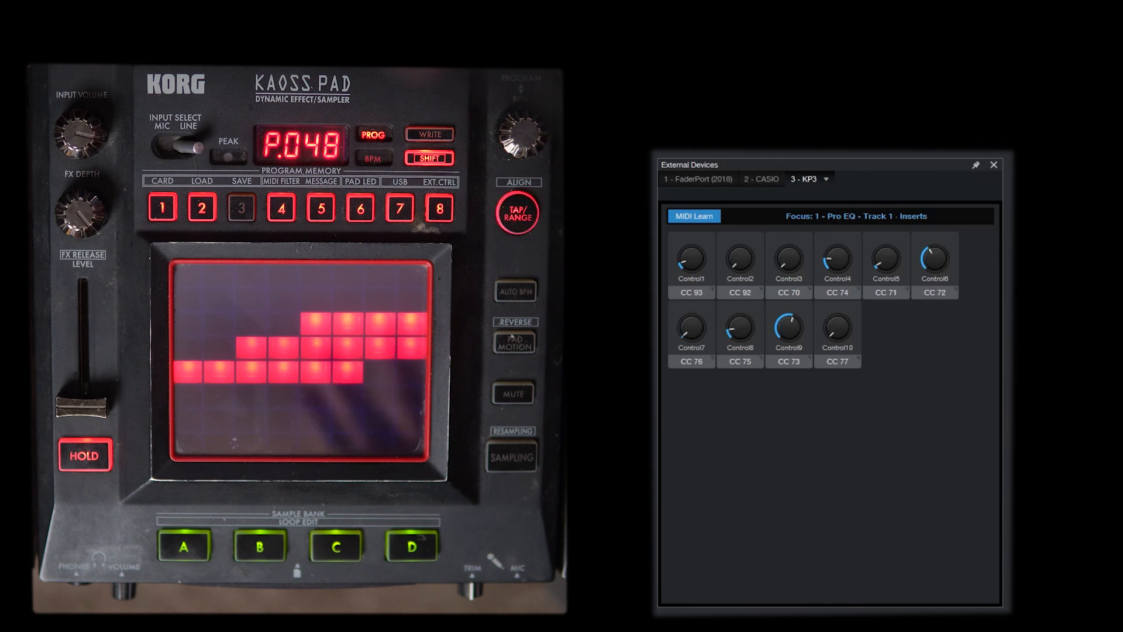